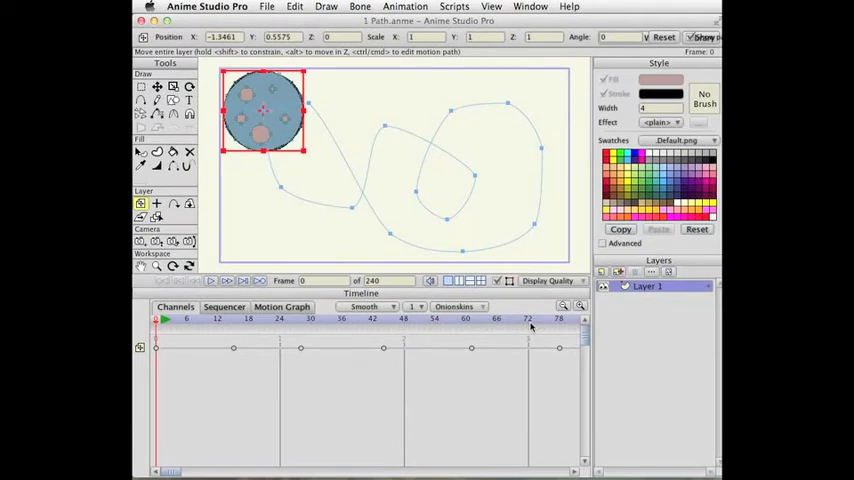
pyautogui.moveTo(328, 401)
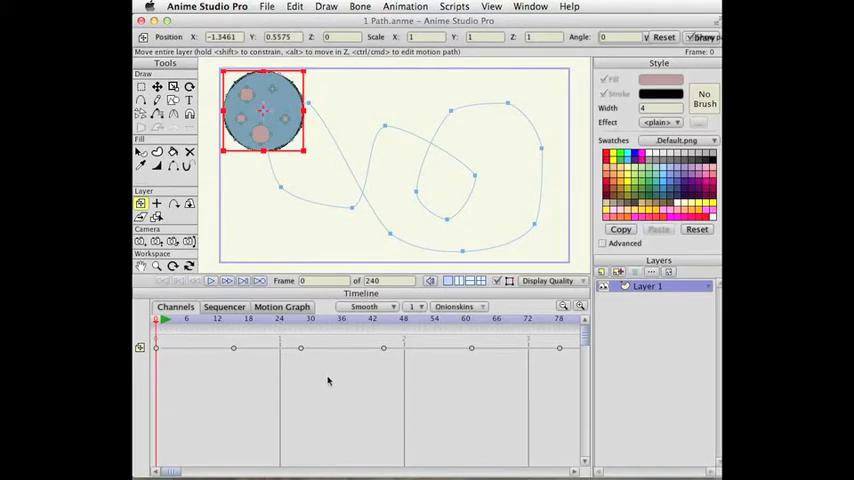
pyautogui.moveTo(312, 383)
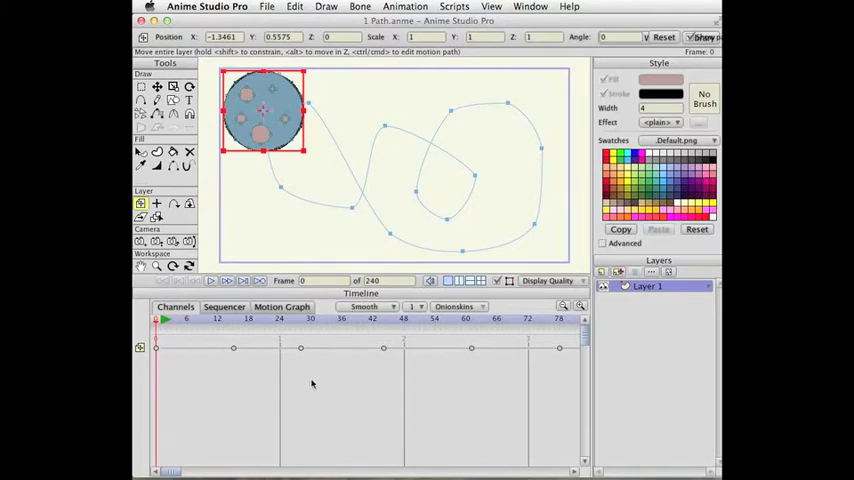
# Step: Select the Transform Points tool and the ball's first two keyframes after frame 0
pyautogui.click(185, 319)
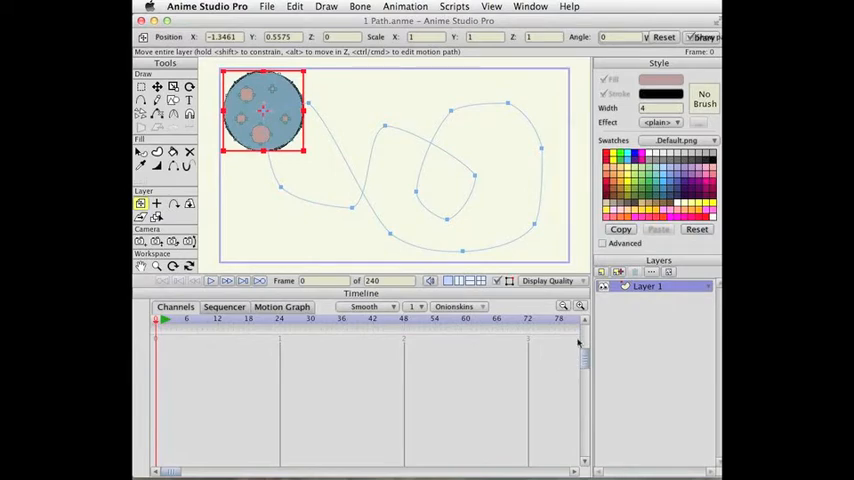
pyautogui.moveTo(568, 379)
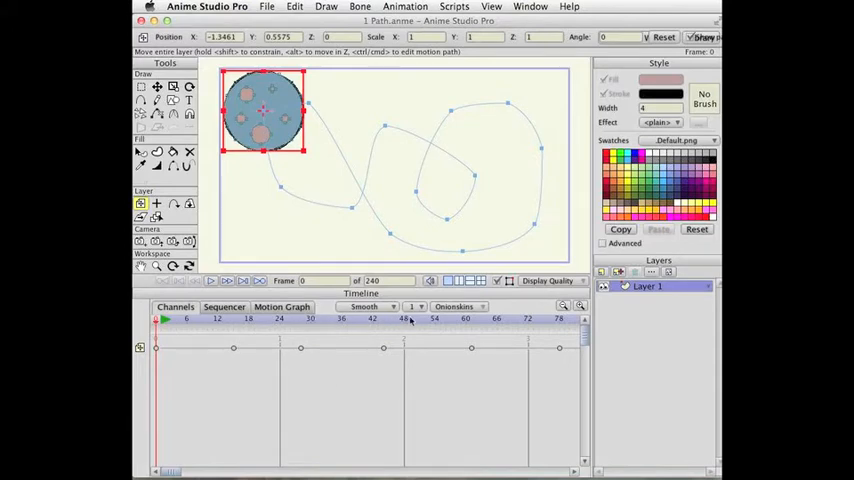
pyautogui.moveTo(345, 319)
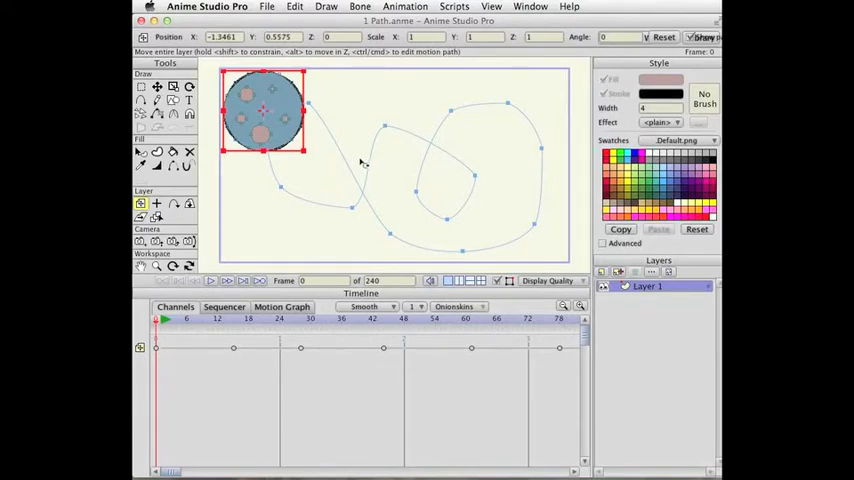
pyautogui.moveTo(342, 385)
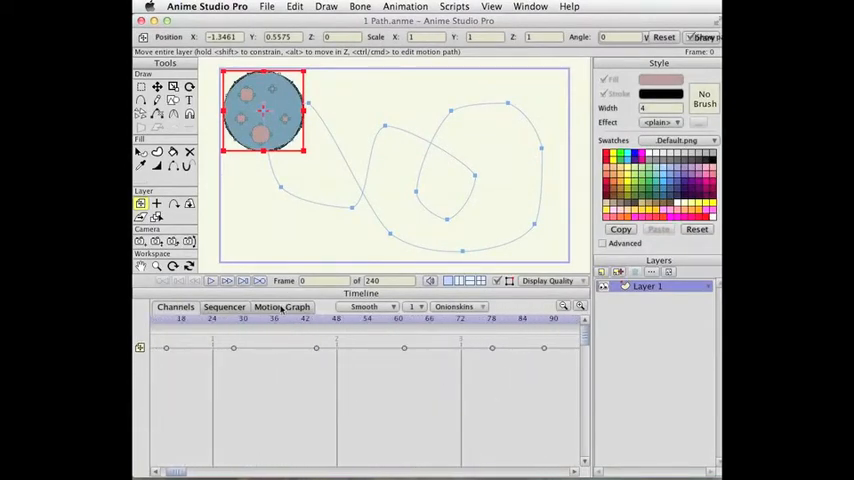
pyautogui.click(281, 306)
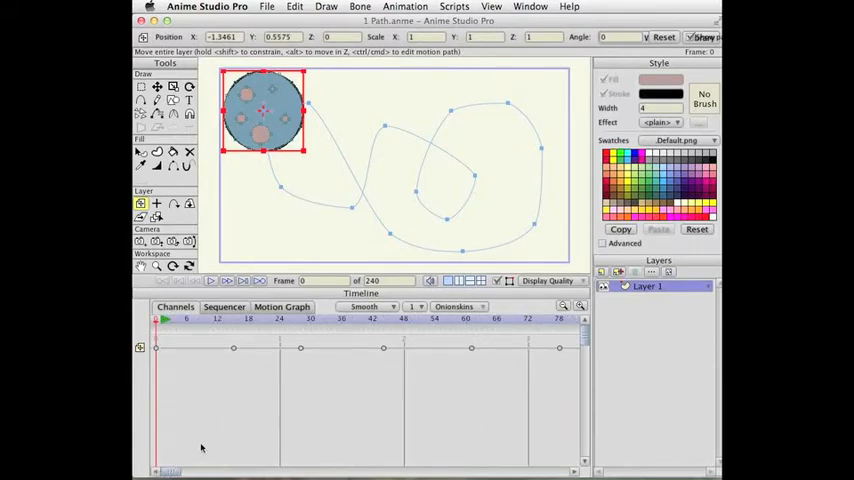
pyautogui.moveTo(333, 312)
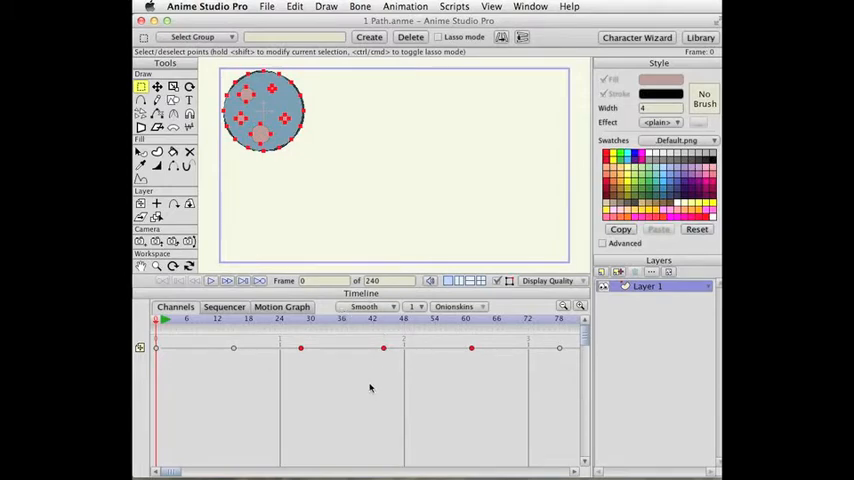
pyautogui.moveTo(358, 353)
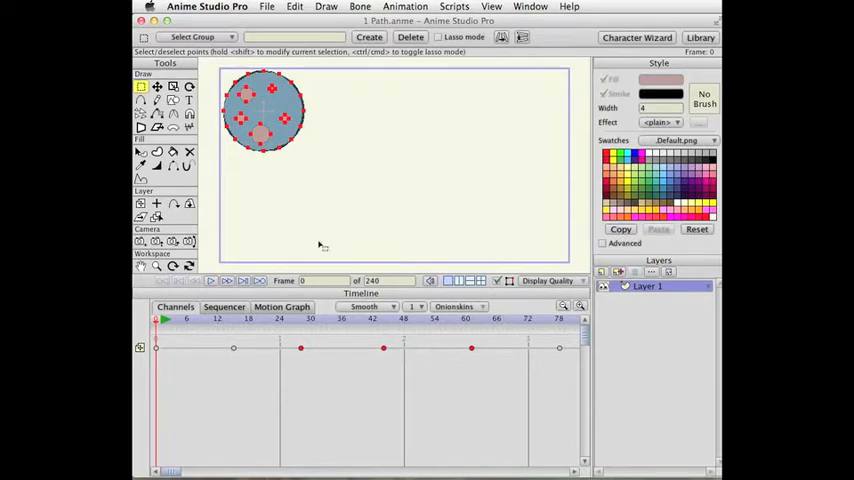
pyautogui.moveTo(340, 135)
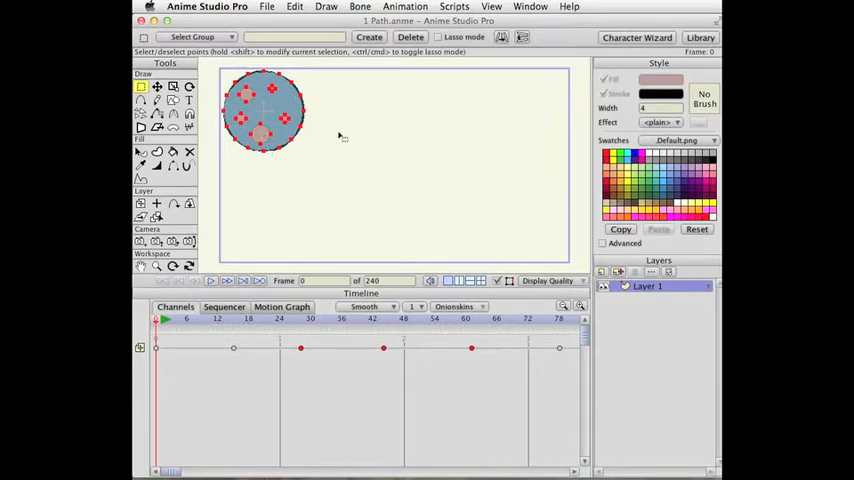
pyautogui.moveTo(333, 336)
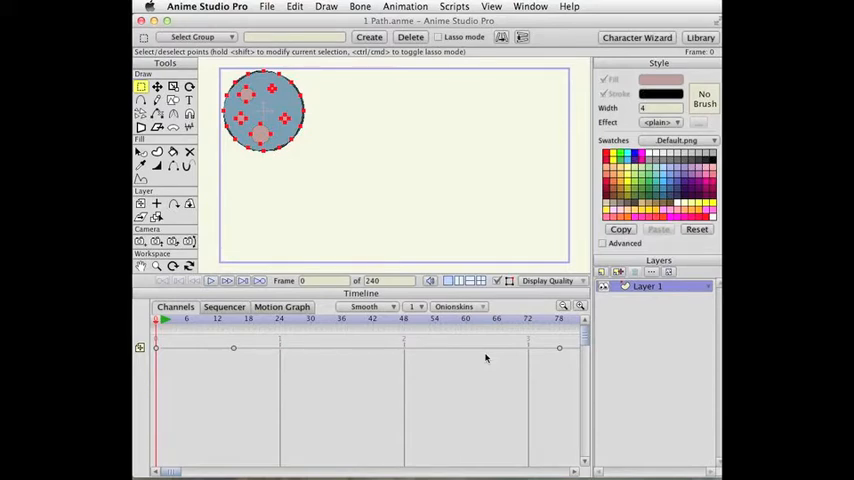
pyautogui.moveTo(325, 7)
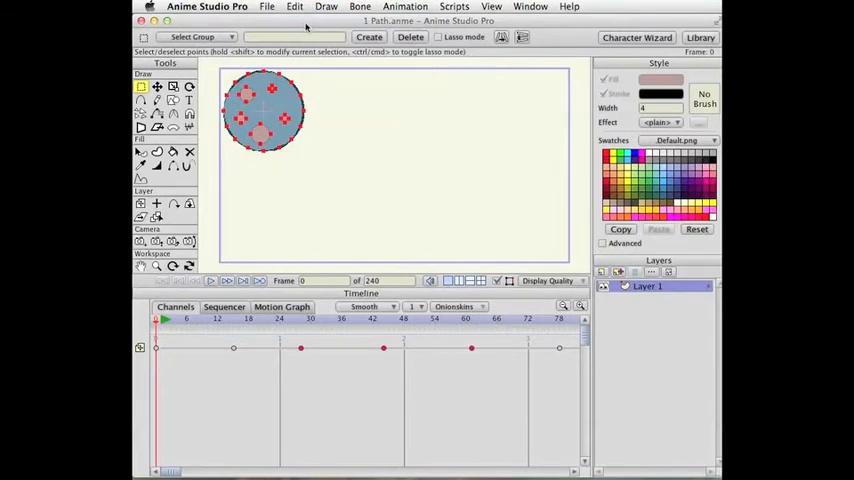
pyautogui.moveTo(348, 355)
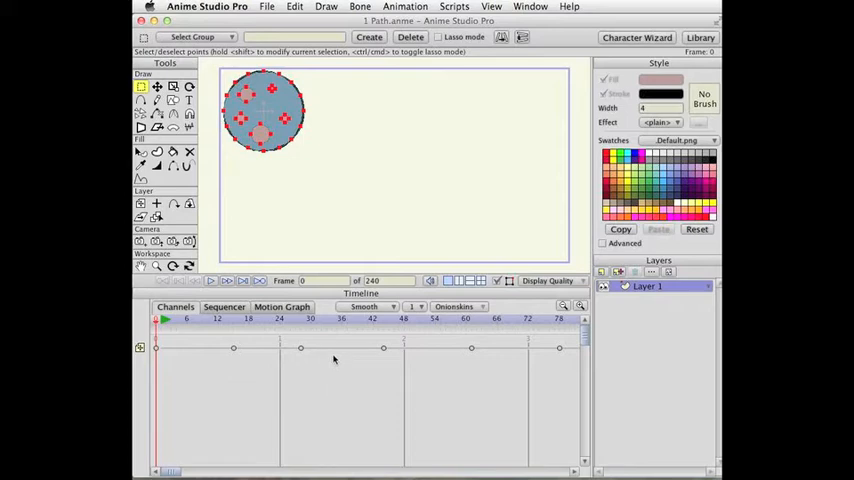
pyautogui.click(410, 37)
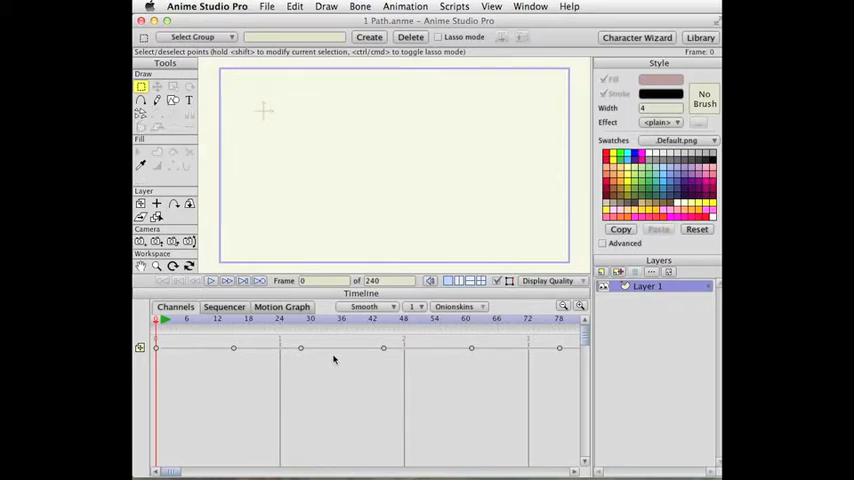
pyautogui.moveTo(311, 128)
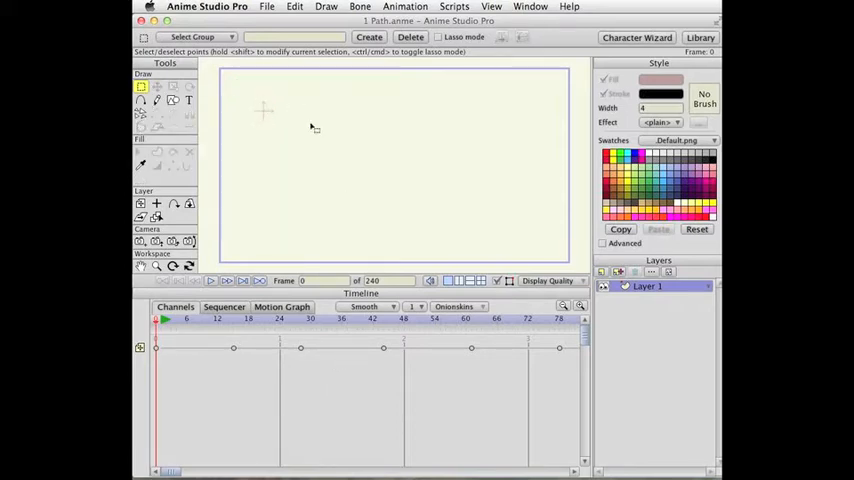
pyautogui.moveTo(300, 117)
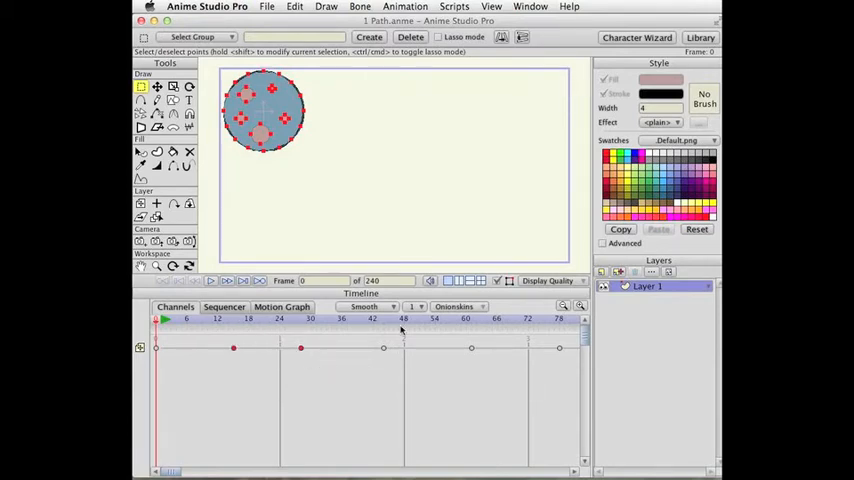
pyautogui.click(294, 7)
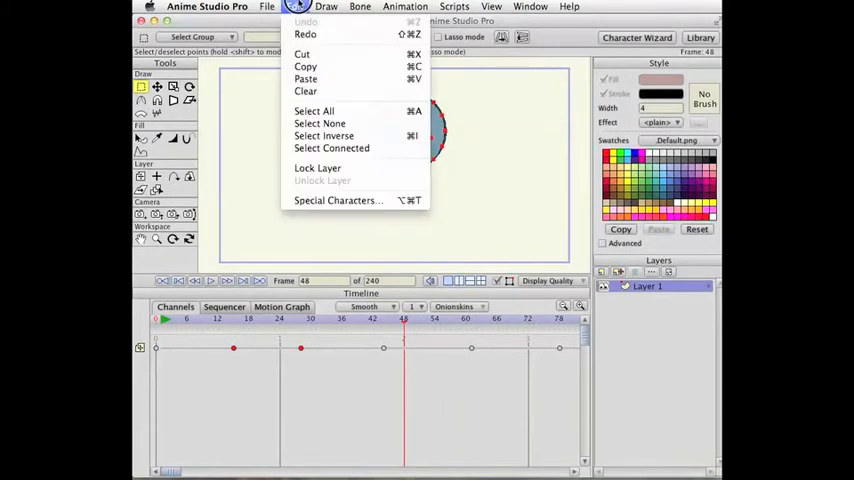
pyautogui.click(314, 111)
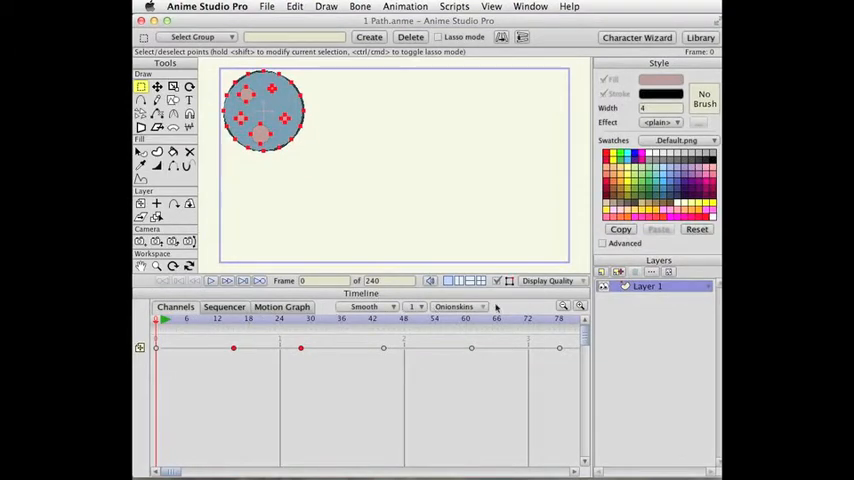
pyautogui.moveTo(370, 362)
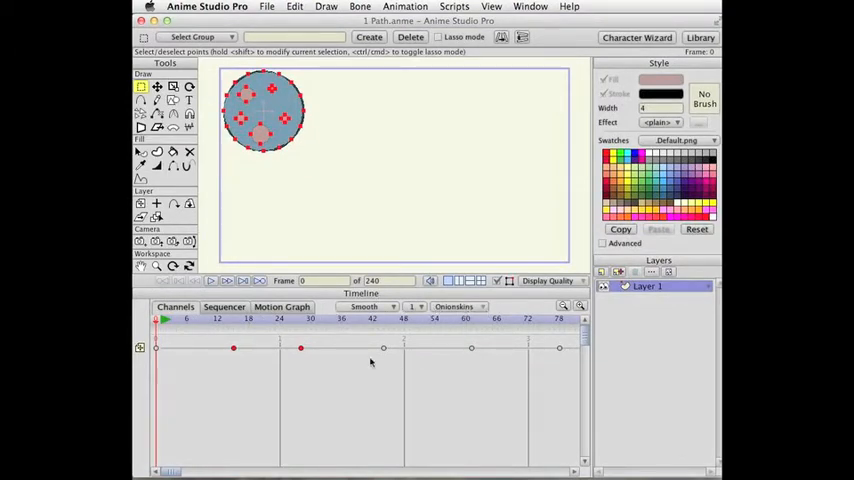
pyautogui.moveTo(346, 343)
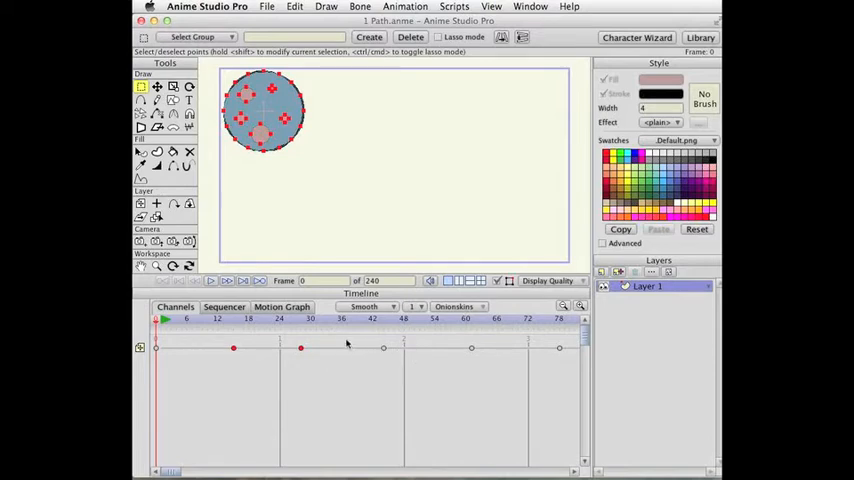
pyautogui.moveTo(373, 345)
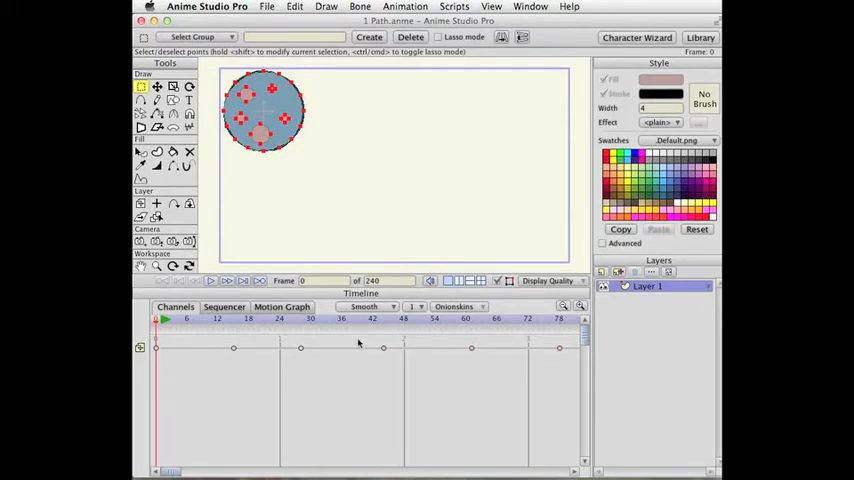
pyautogui.moveTo(258, 345)
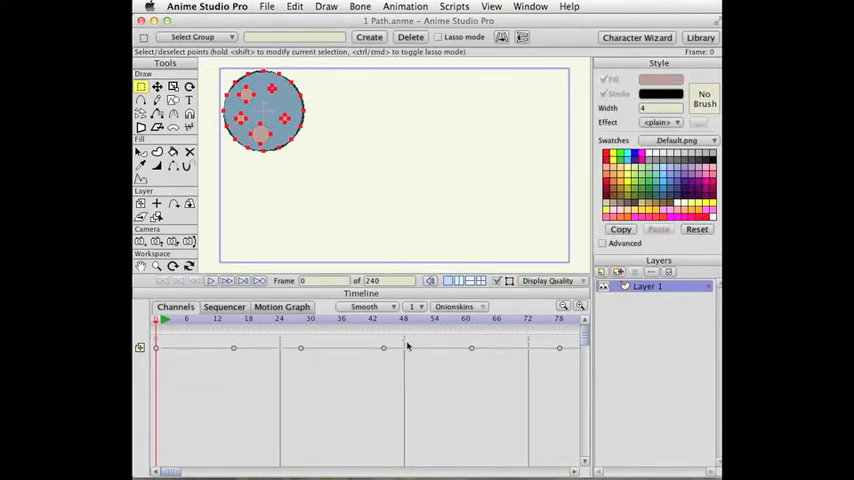
# Step: Add a third keyframe, move the ball toward centre at frame 56, and reselect its layer
pyautogui.click(235, 347)
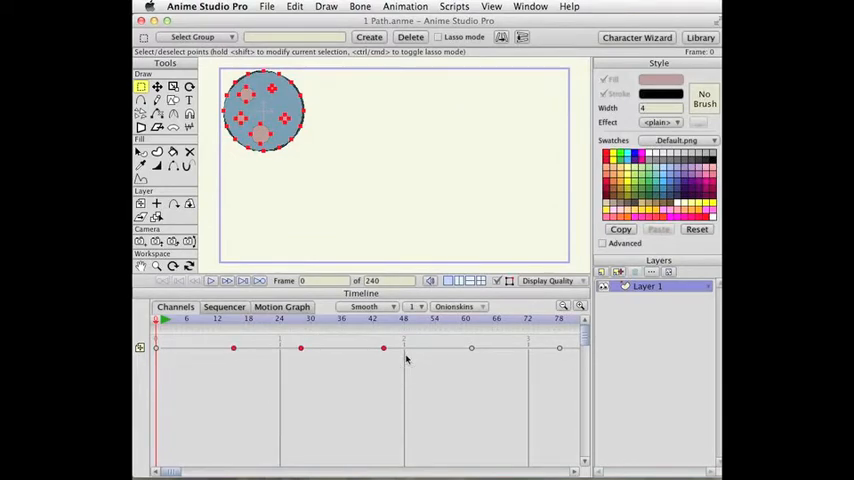
pyautogui.moveTo(376, 331)
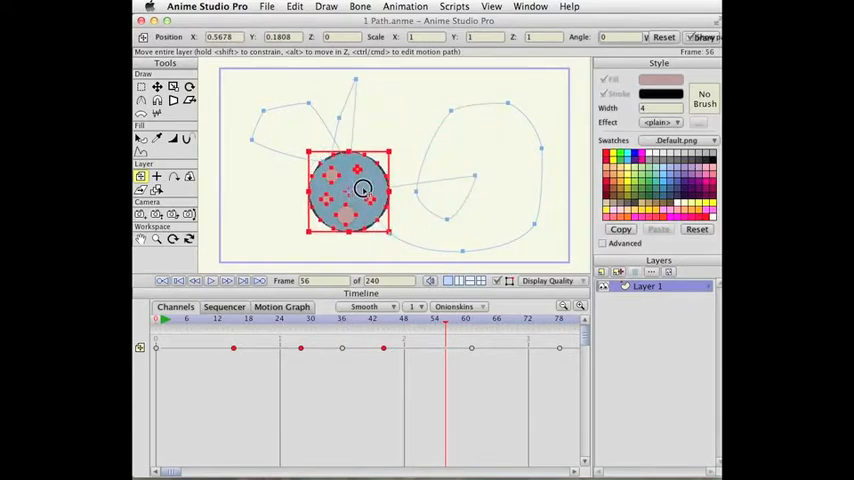
pyautogui.moveTo(363, 188); pyautogui.dragTo(348, 193)
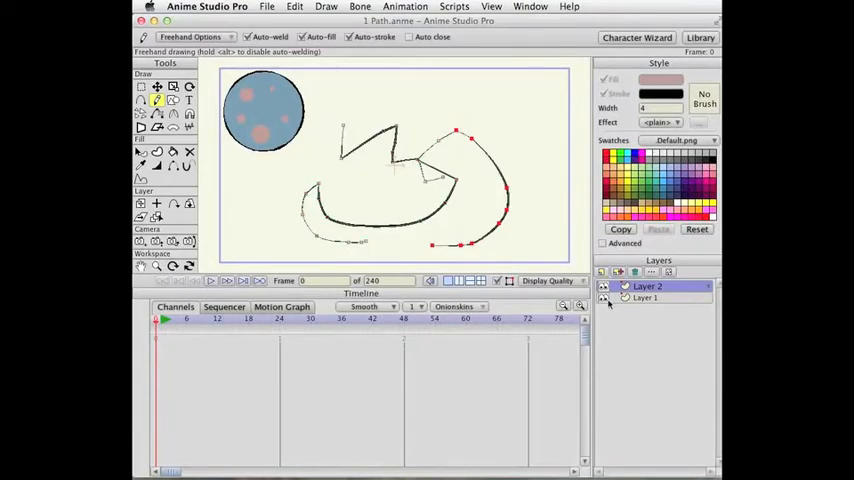
pyautogui.click(647, 297)
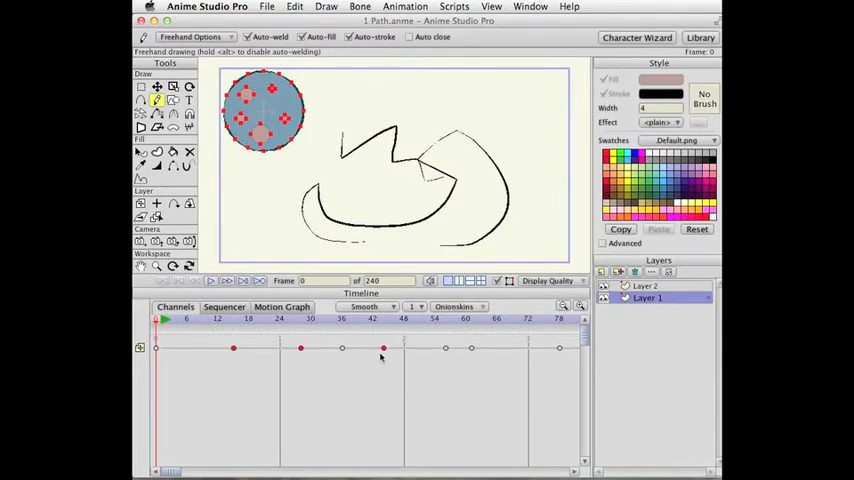
pyautogui.moveTo(392, 355)
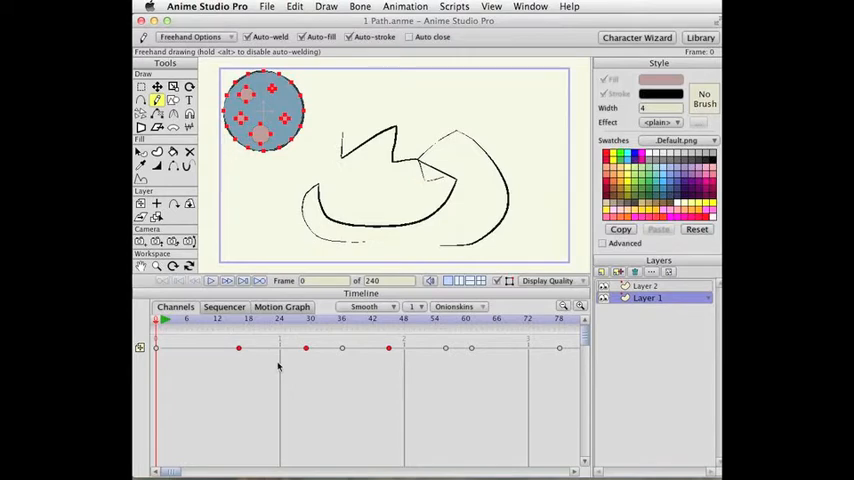
pyautogui.moveTo(334, 372)
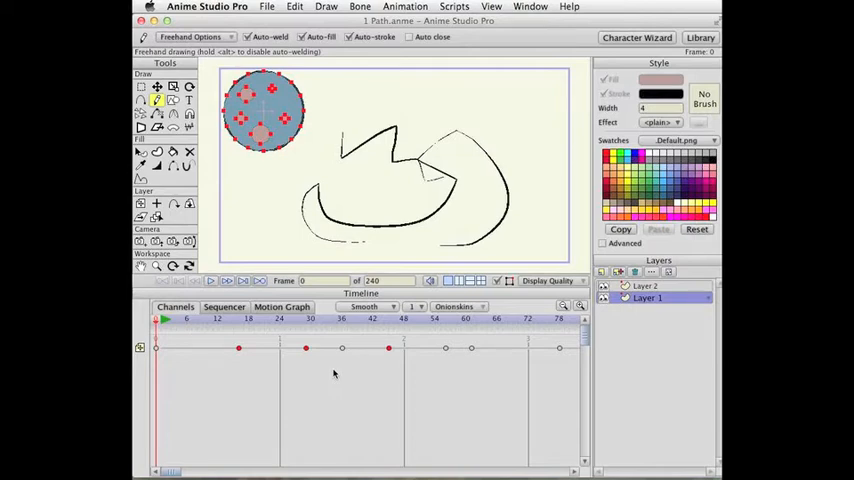
# Step: Reopen 1 Path.anme from recent files, discarding the scribbles
pyautogui.click(266, 7)
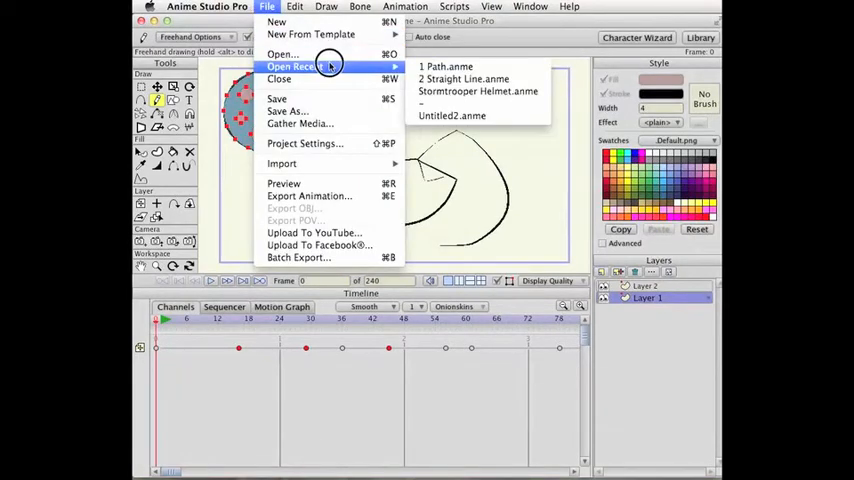
pyautogui.click(439, 65)
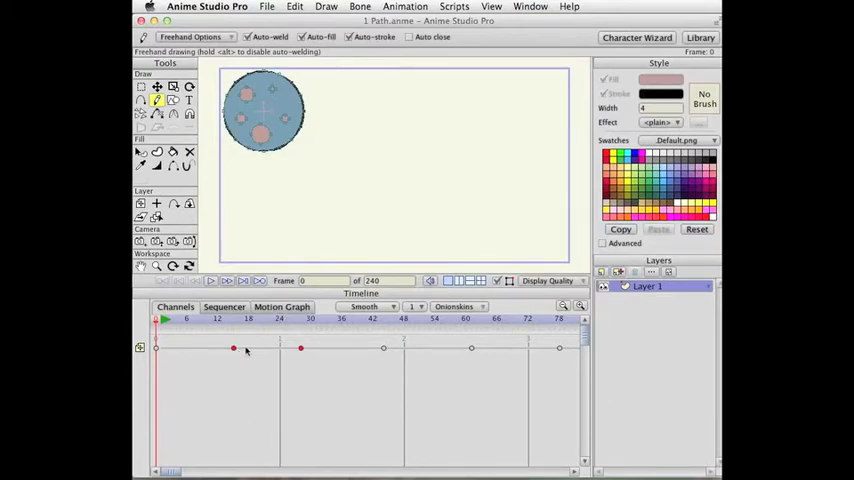
pyautogui.moveTo(347, 322)
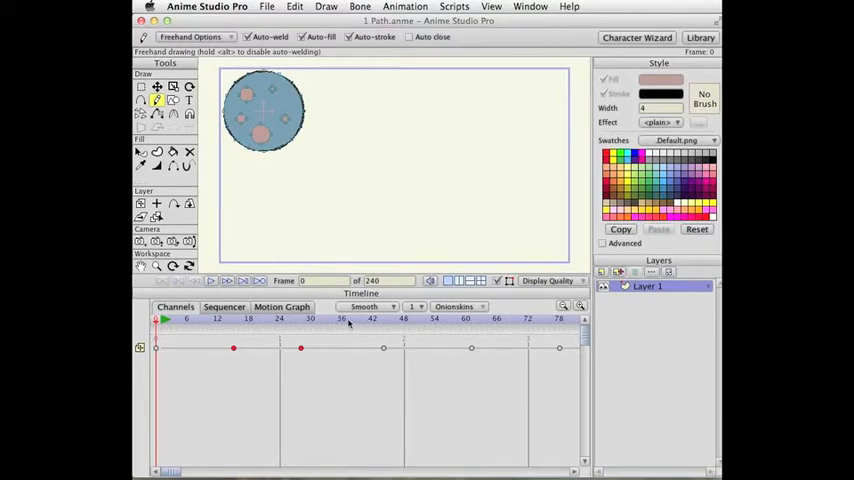
# Step: Paste the copied keyframes at frame 38 with Edit > Paste
pyautogui.click(293, 6)
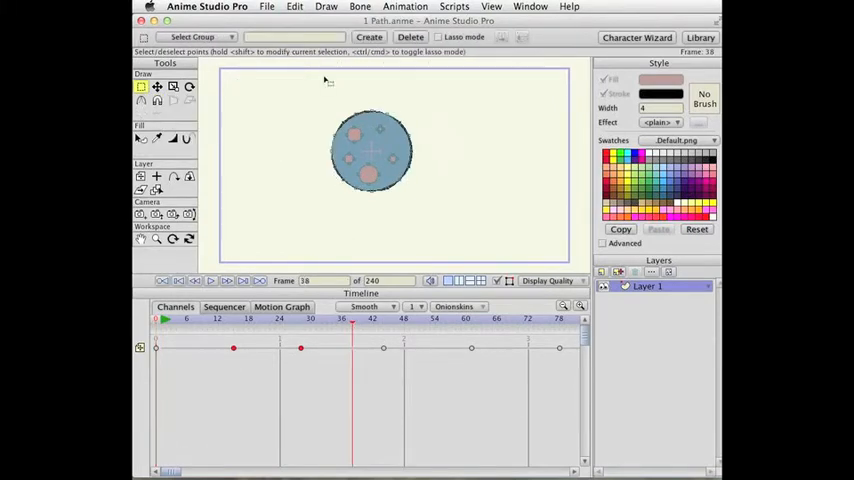
pyautogui.click(293, 7)
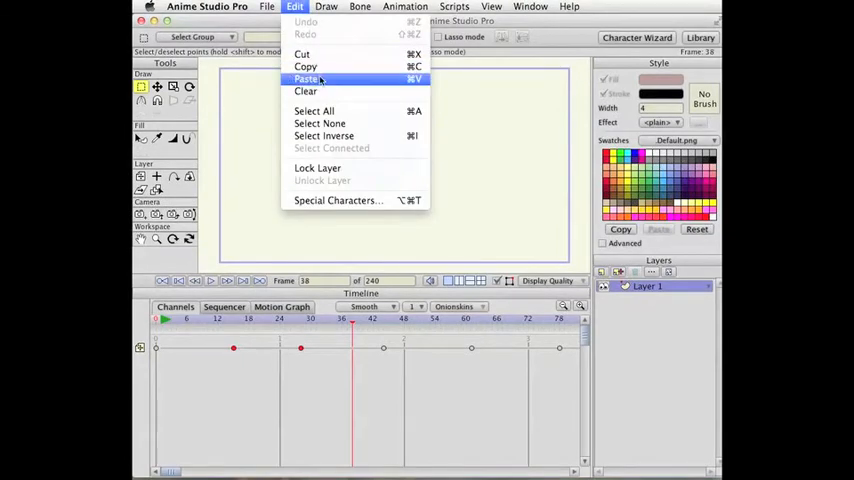
pyautogui.click(309, 77)
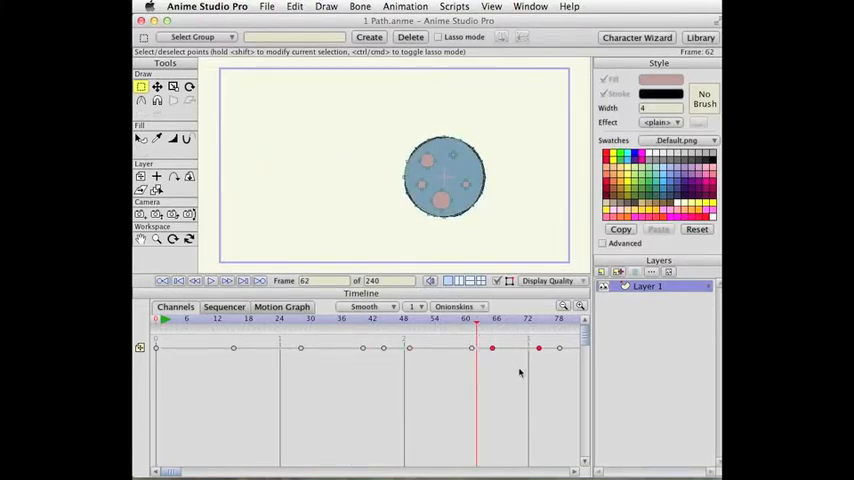
# Step: Reopen 1 Path.anme without saving, dropping the pasted keyframes
pyautogui.click(267, 8)
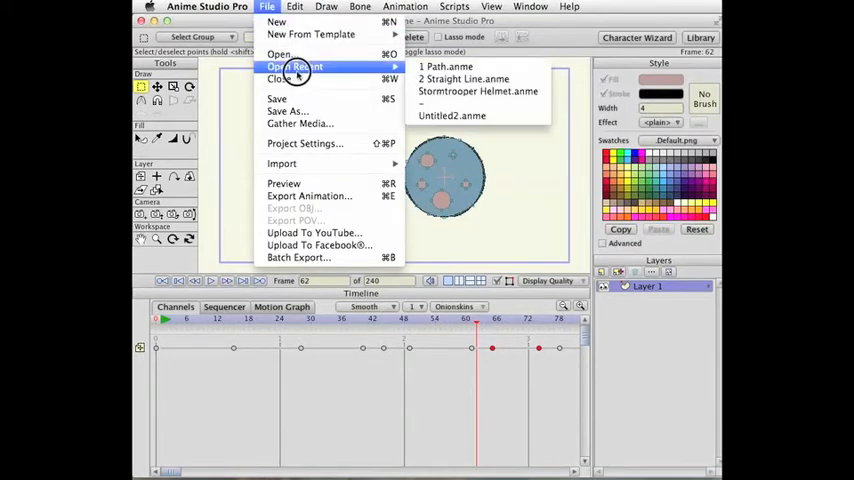
pyautogui.click(446, 66)
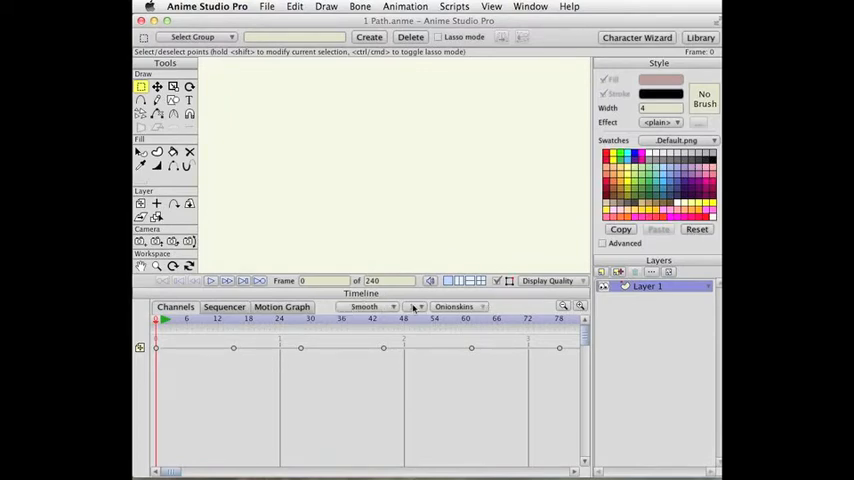
pyautogui.click(365, 307)
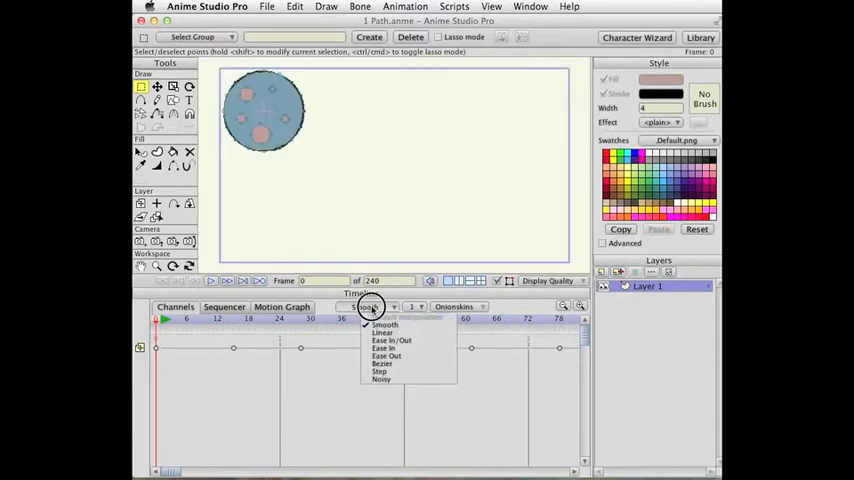
pyautogui.moveTo(381, 380)
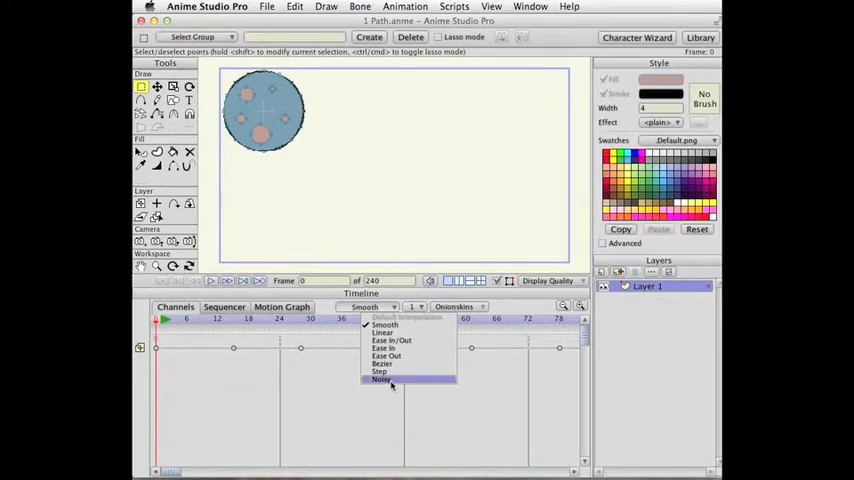
pyautogui.moveTo(383, 332)
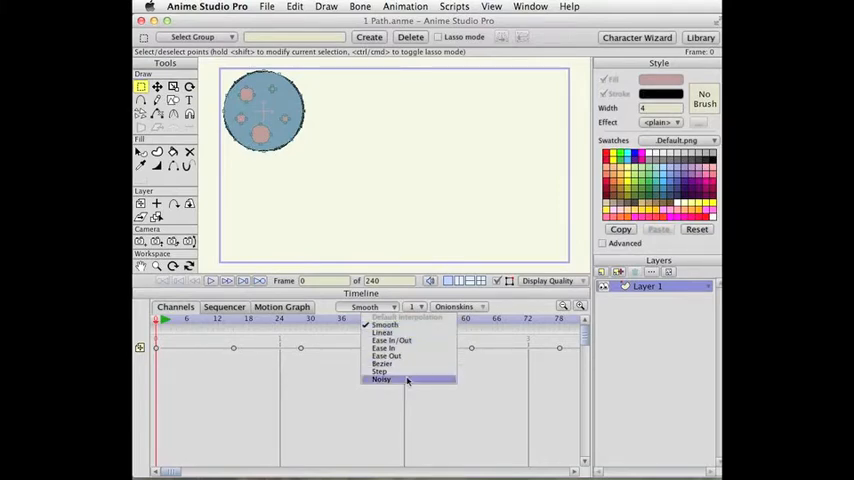
pyautogui.moveTo(385, 324)
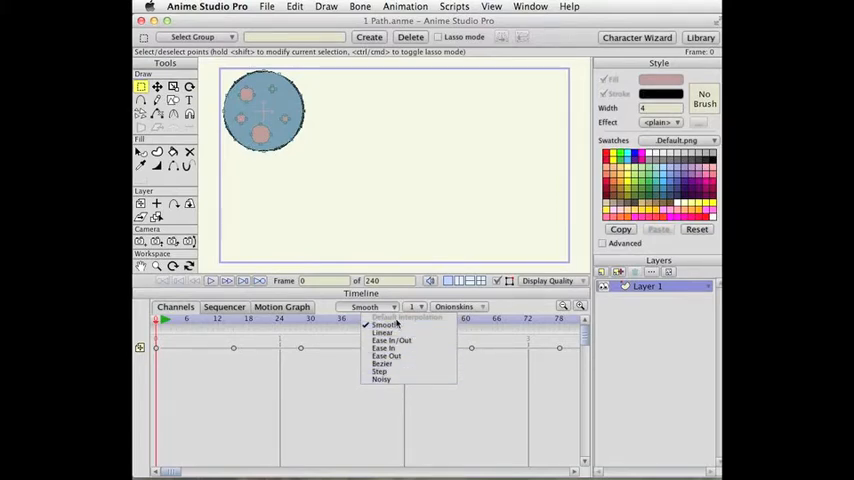
pyautogui.moveTo(383, 332)
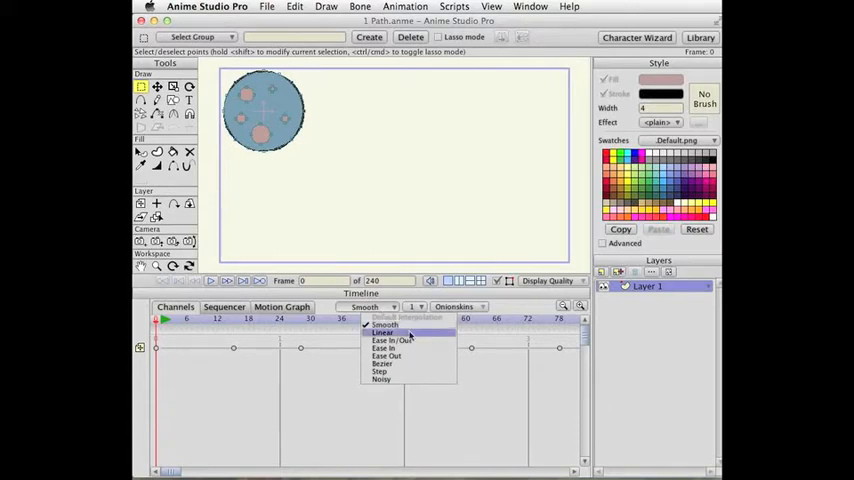
pyautogui.moveTo(378, 370)
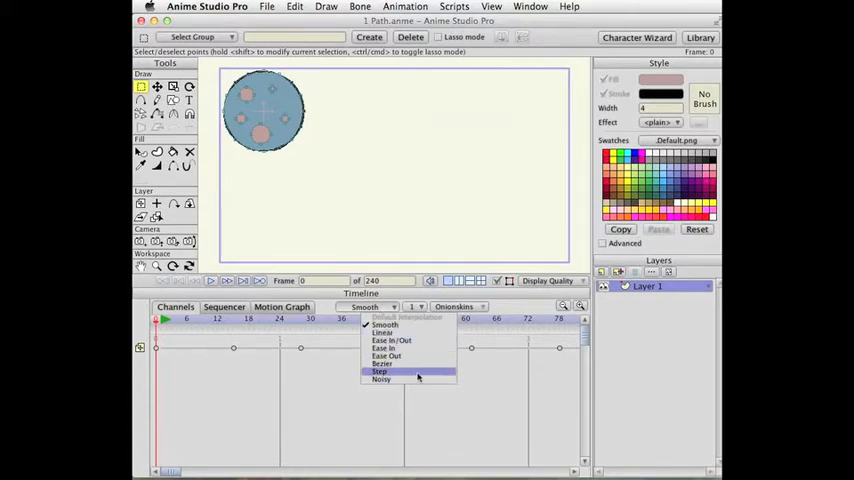
pyautogui.click(380, 336)
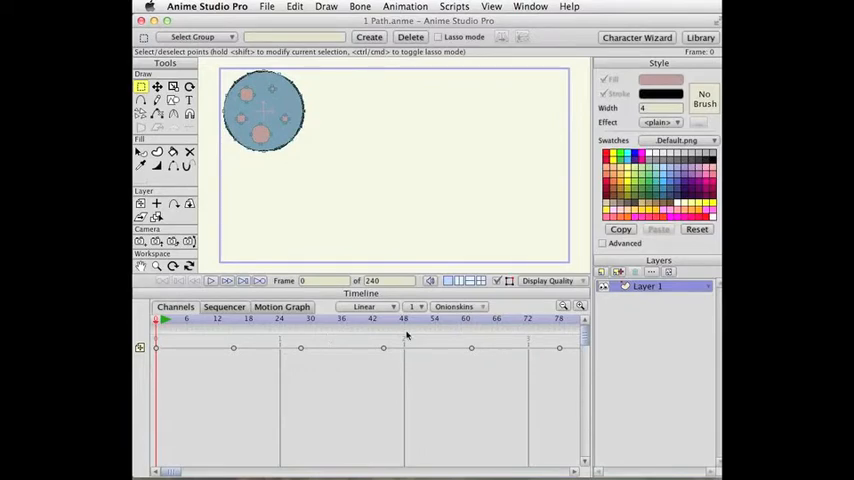
pyautogui.click(378, 307)
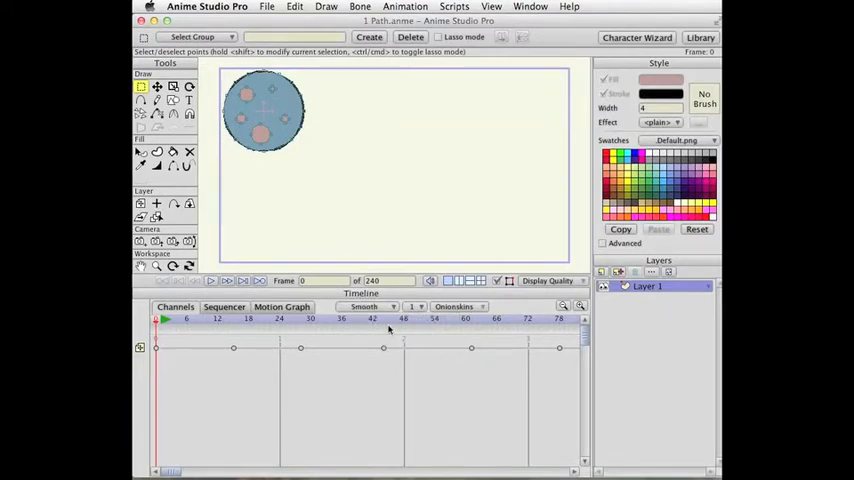
pyautogui.moveTo(375, 307)
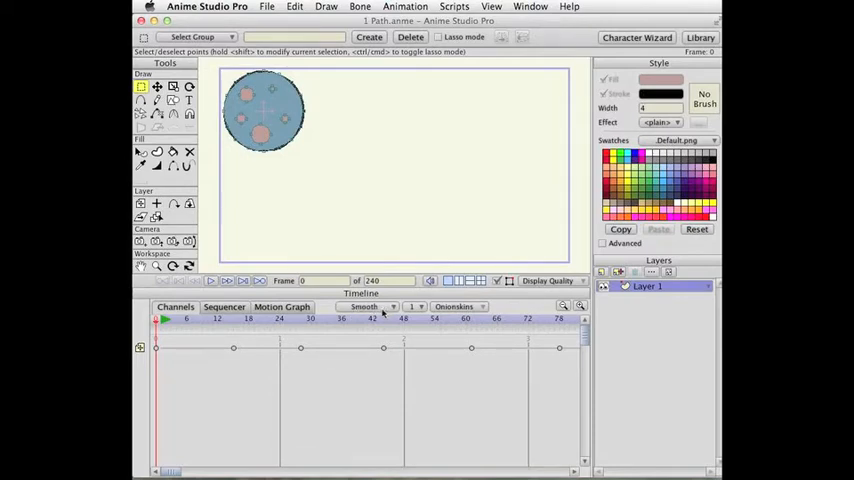
pyautogui.moveTo(365, 307)
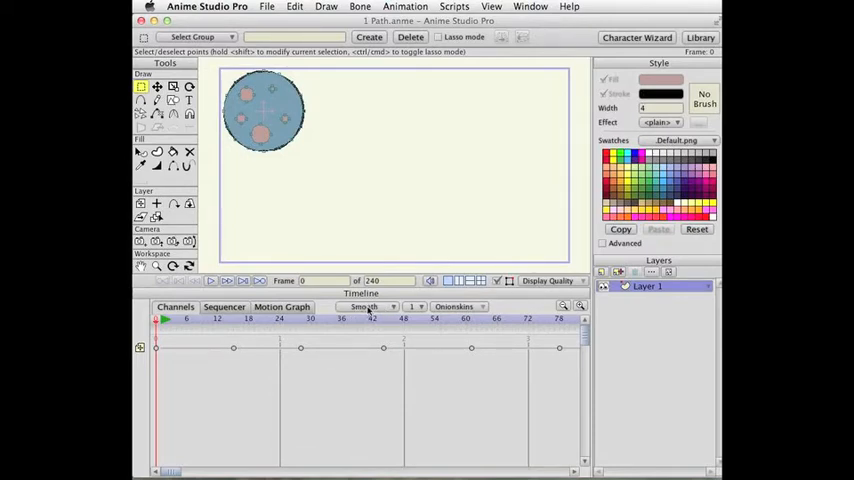
pyautogui.click(416, 307)
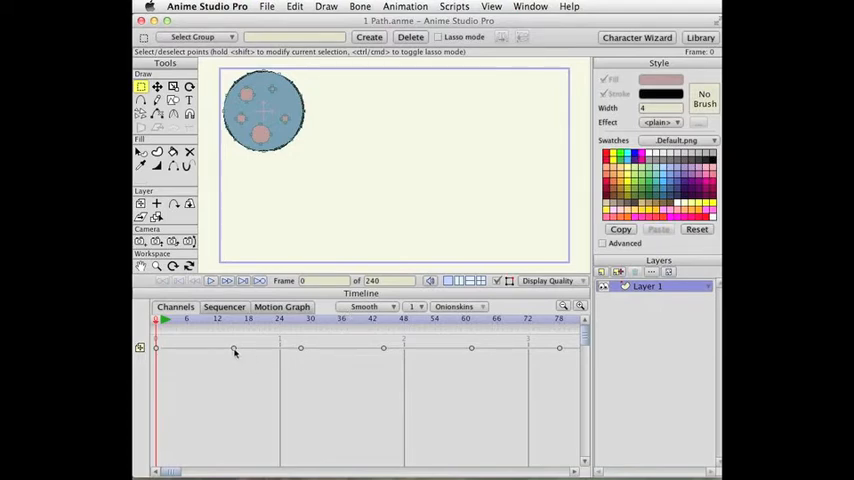
# Step: Open the Hold Duration dialog for the ball's keyframe at frame 15
pyautogui.rightClick(233, 348)
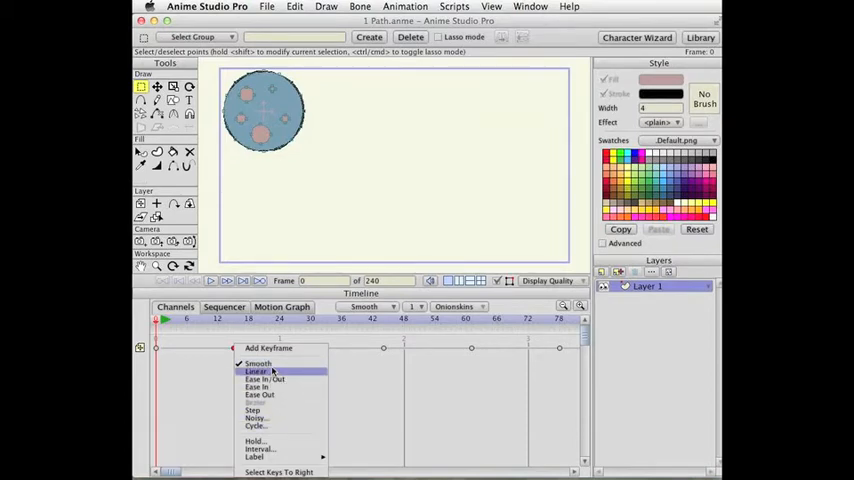
pyautogui.moveTo(277, 401)
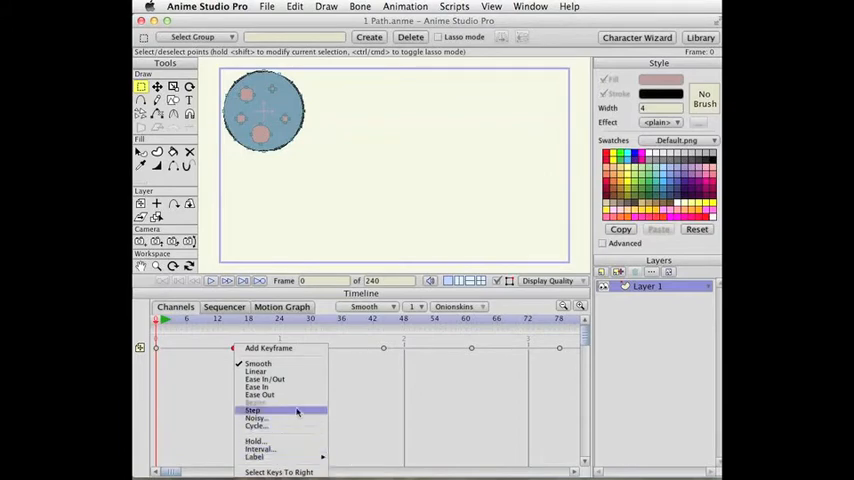
pyautogui.moveTo(257, 440)
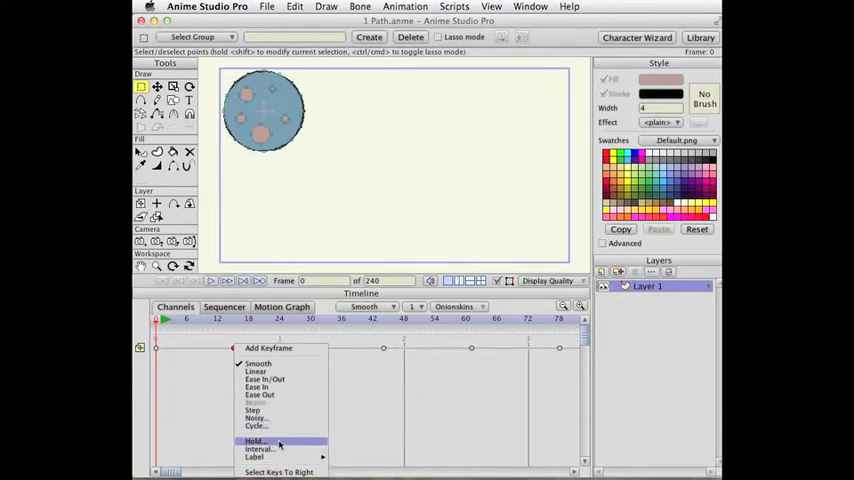
pyautogui.click(253, 437)
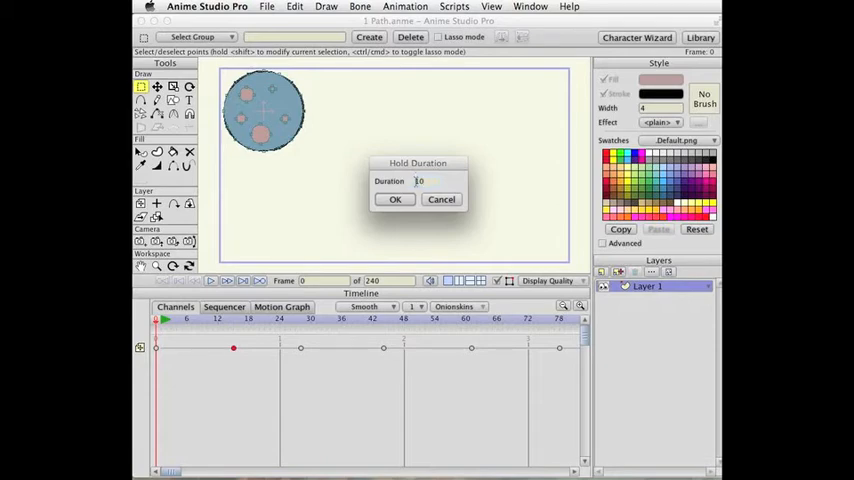
# Step: Confirm the frame-15 hold, check it at frames 19, 25 and 28, and open Interval settings
pyautogui.click(394, 199)
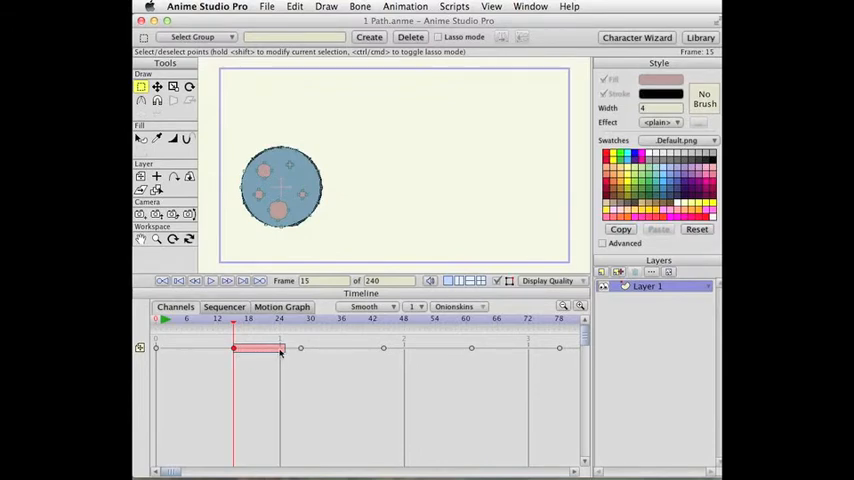
pyautogui.click(242, 319)
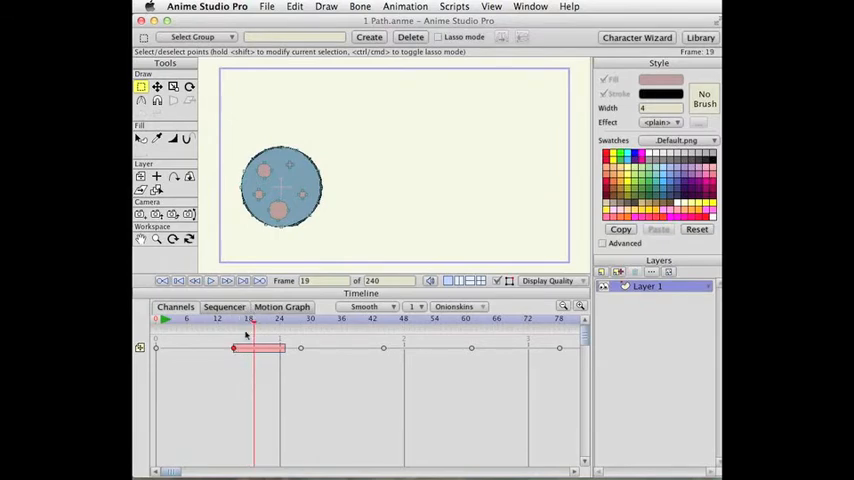
pyautogui.click(284, 319)
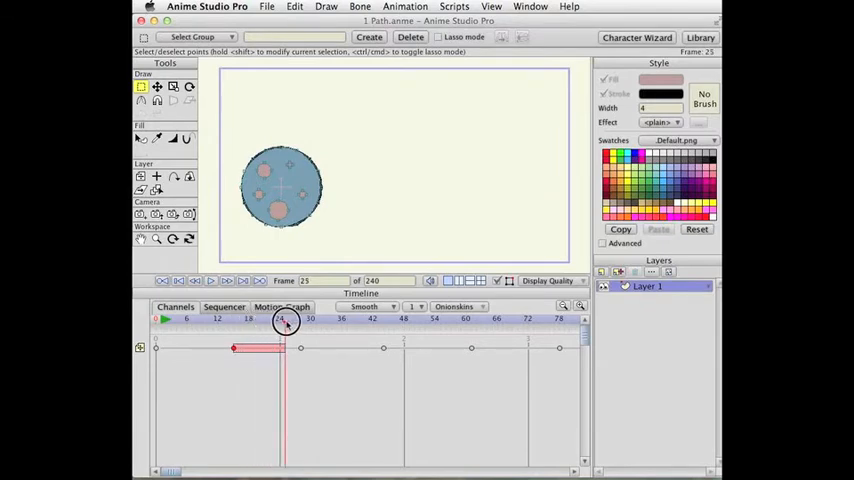
pyautogui.click(289, 318)
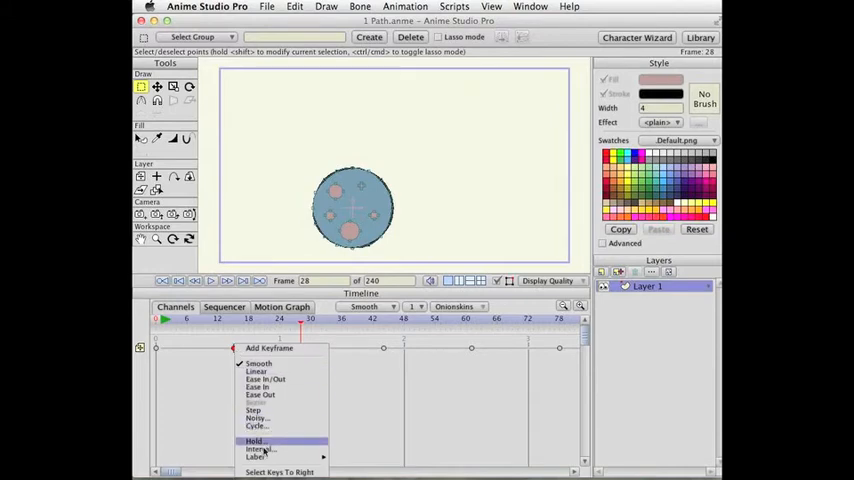
pyautogui.click(255, 437)
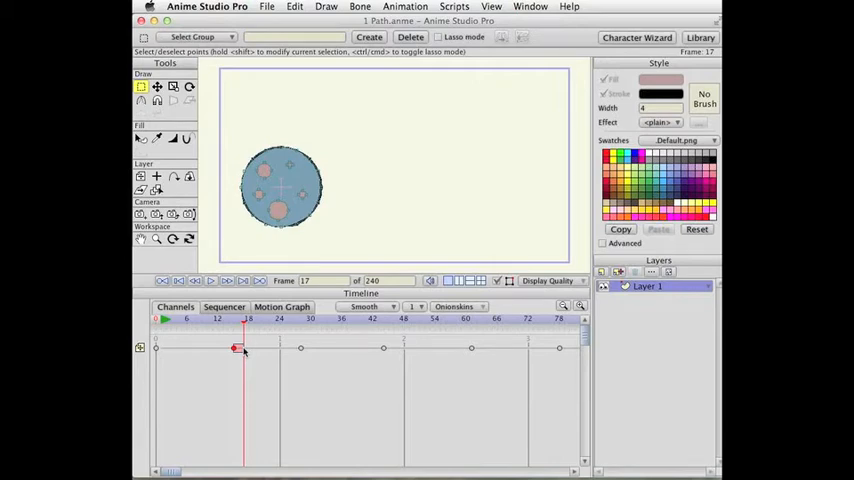
# Step: Set the frame-15 keyframe's hold duration to zero and confirm
pyautogui.rightClick(245, 348)
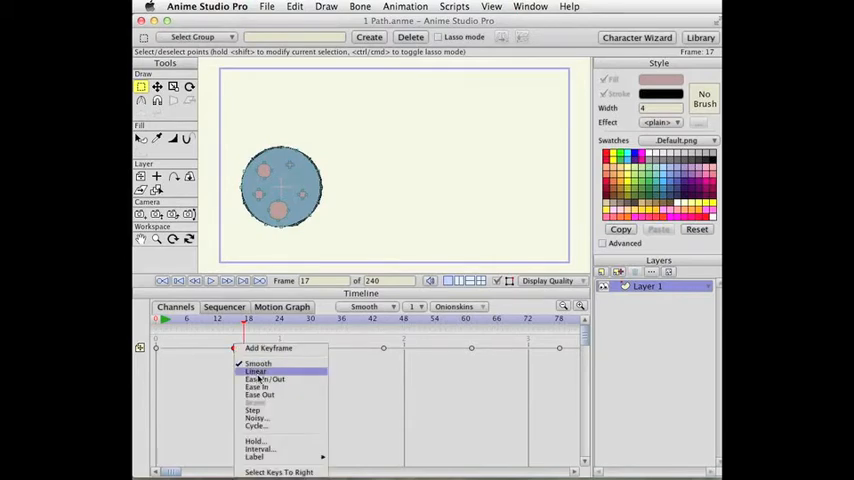
pyautogui.moveTo(255, 441)
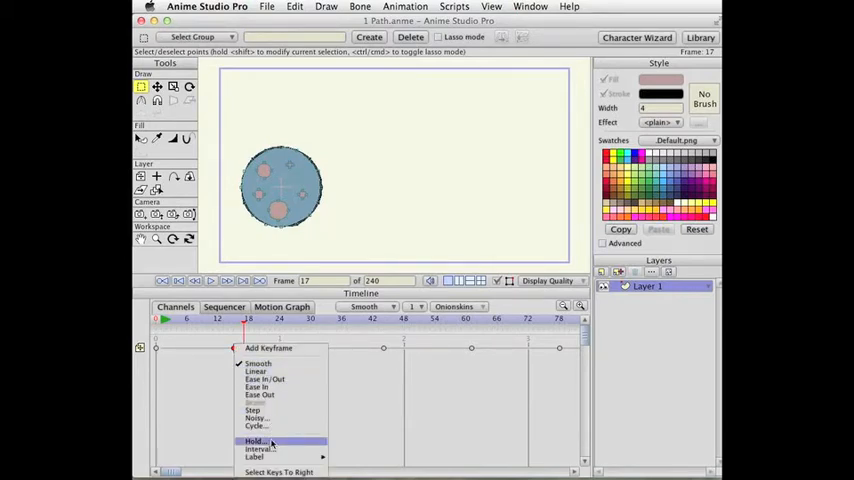
pyautogui.click(250, 441)
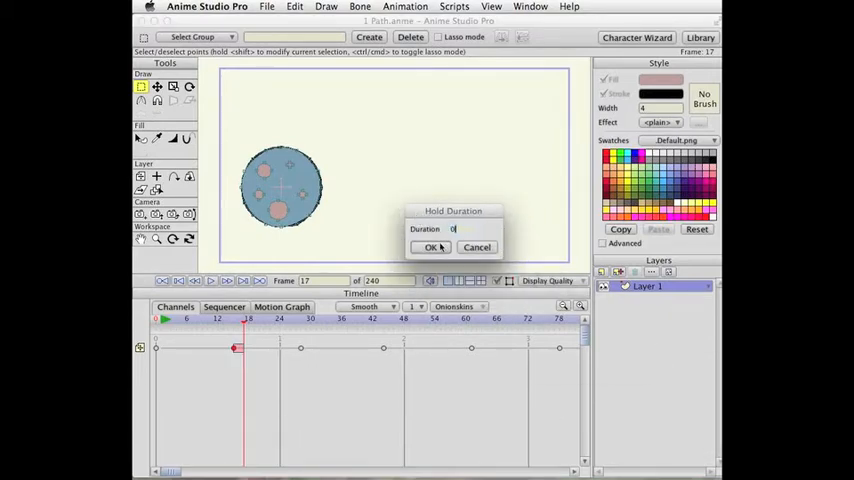
pyautogui.click(430, 247)
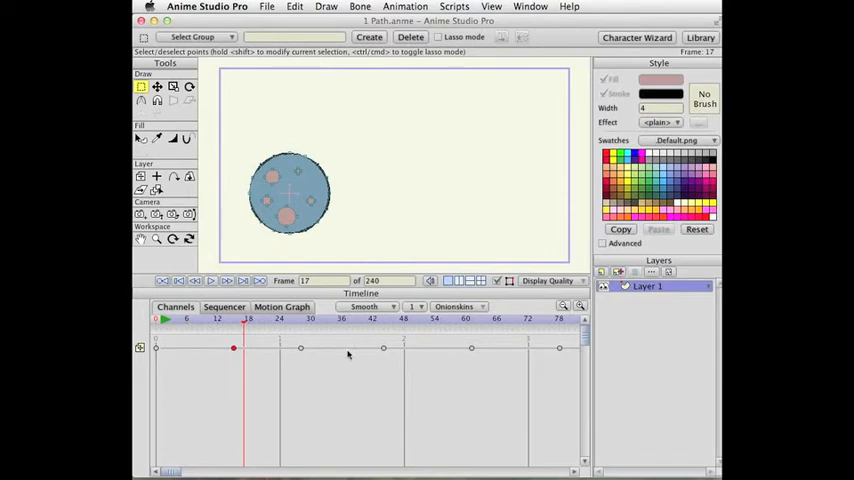
pyautogui.rightClick(232, 348)
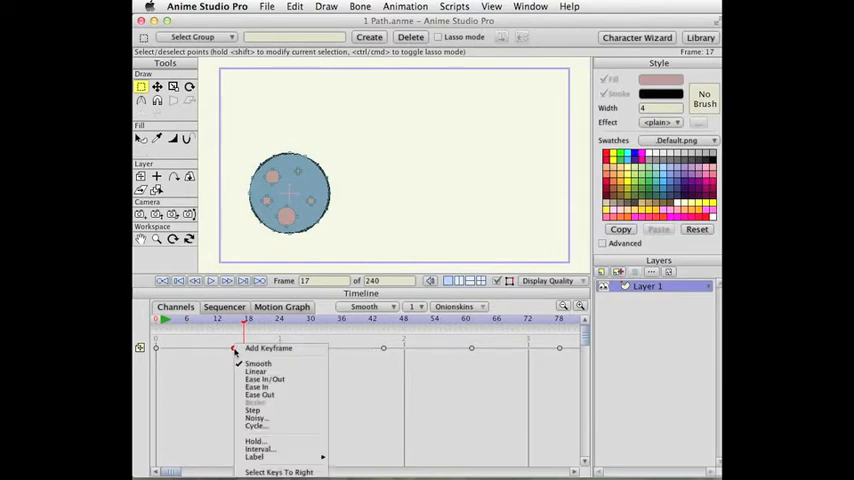
pyautogui.moveTo(247, 458)
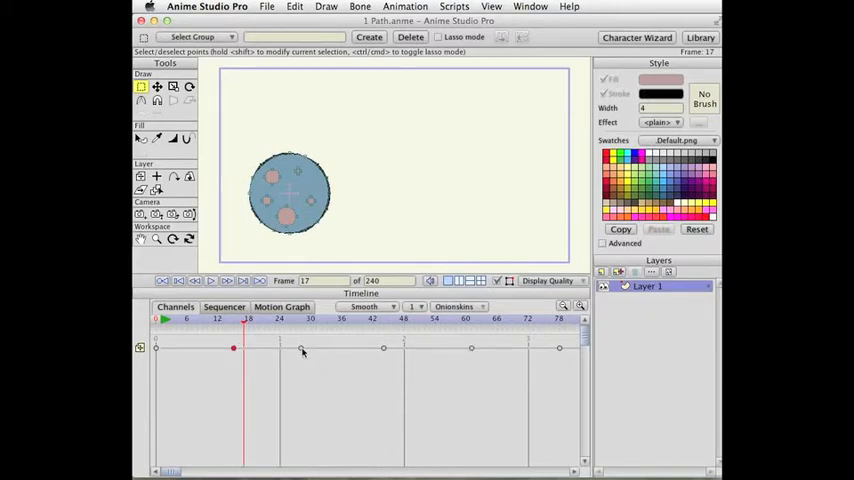
pyautogui.rightClick(302, 348)
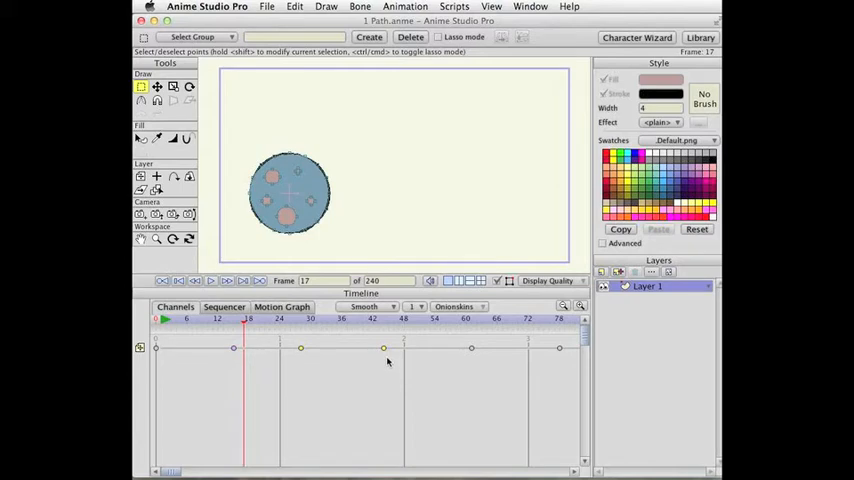
pyautogui.moveTo(334, 374)
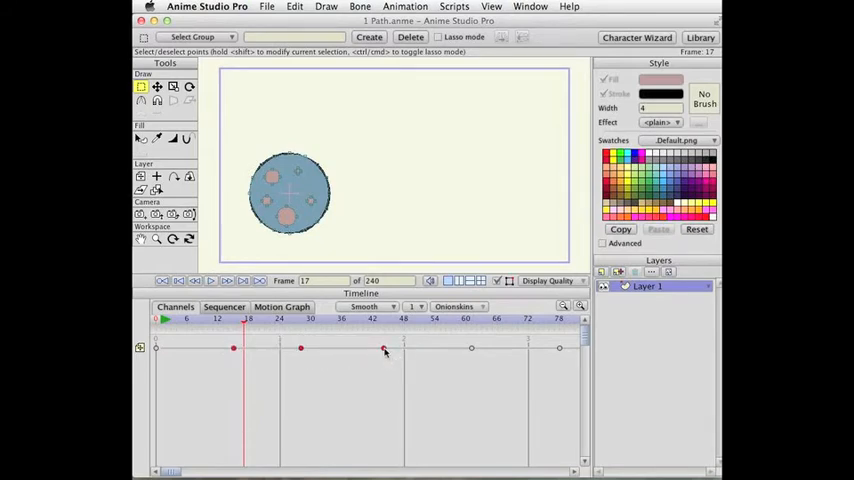
pyautogui.rightClick(385, 348)
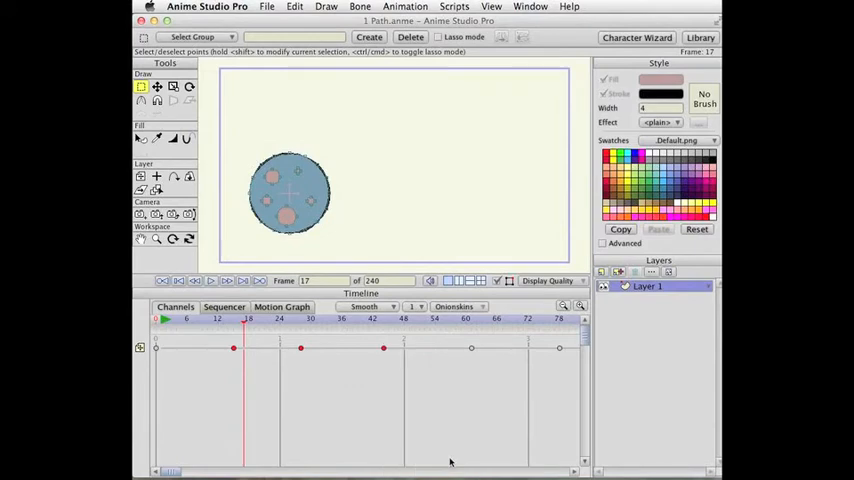
pyautogui.rightClick(384, 348)
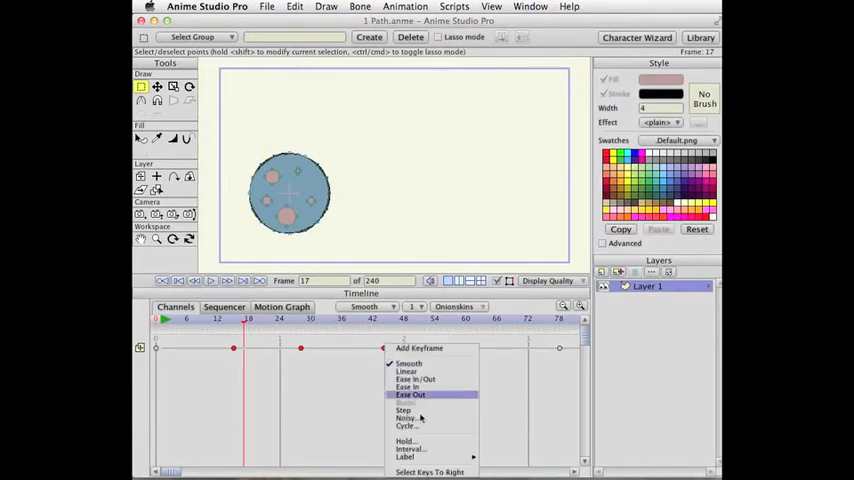
pyautogui.click(408, 394)
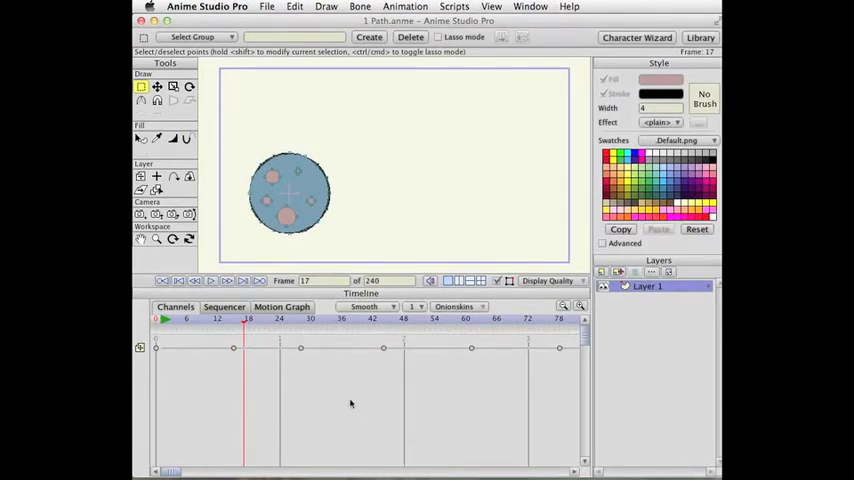
pyautogui.moveTo(358, 373)
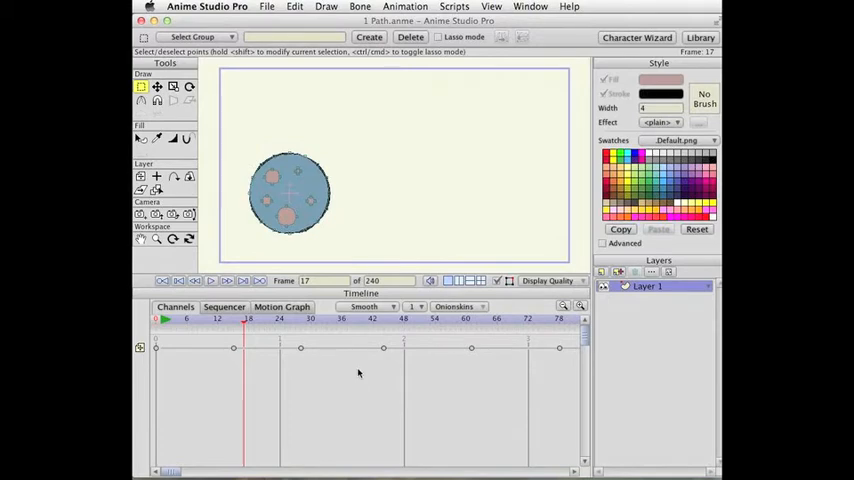
pyautogui.moveTo(353, 383)
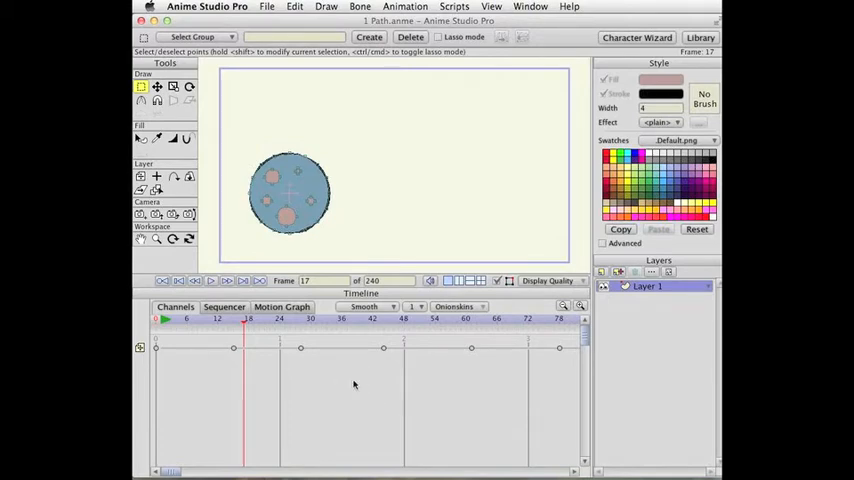
pyautogui.moveTo(216, 370)
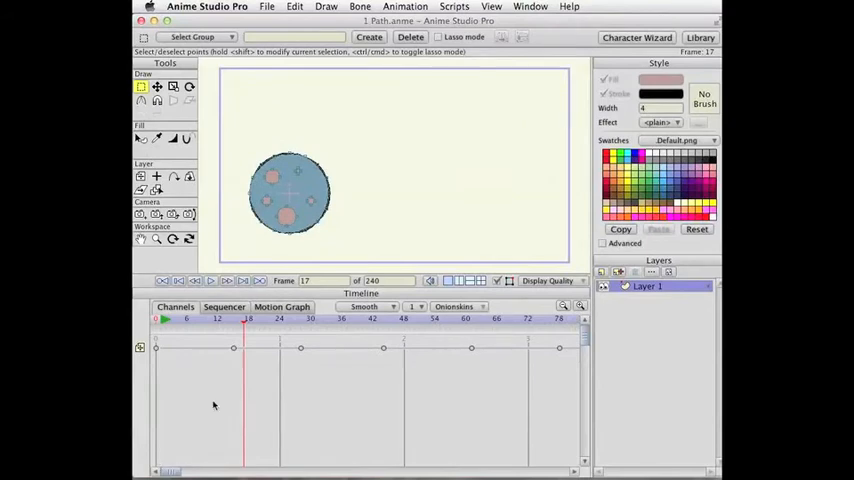
pyautogui.moveTo(477, 362)
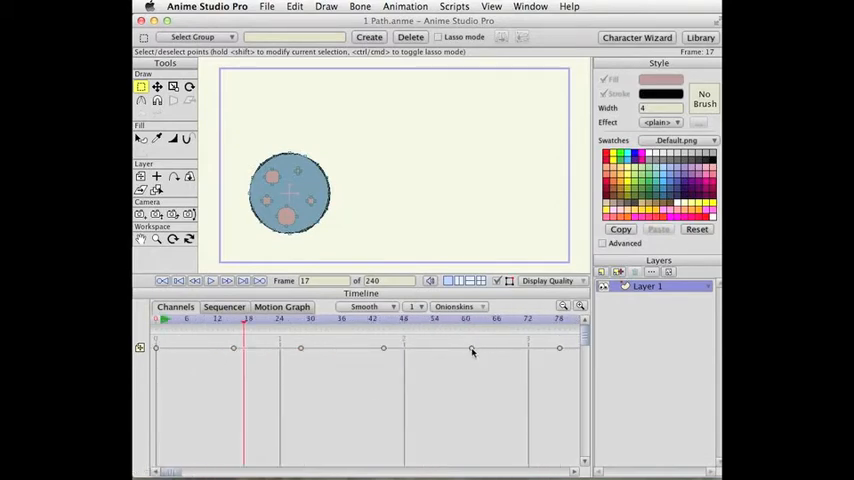
# Step: Select the late keyframes, move the ball at frames 53 and 68, and drag the last keys later
pyautogui.rightClick(472, 348)
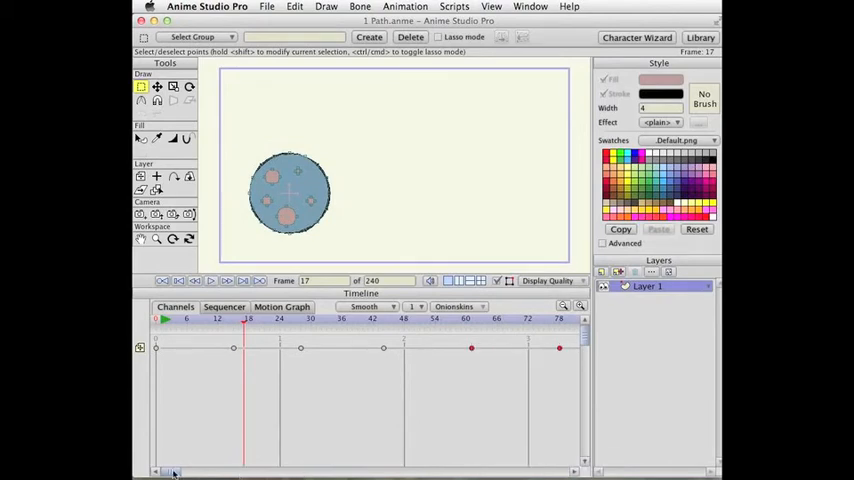
pyautogui.moveTo(510, 354)
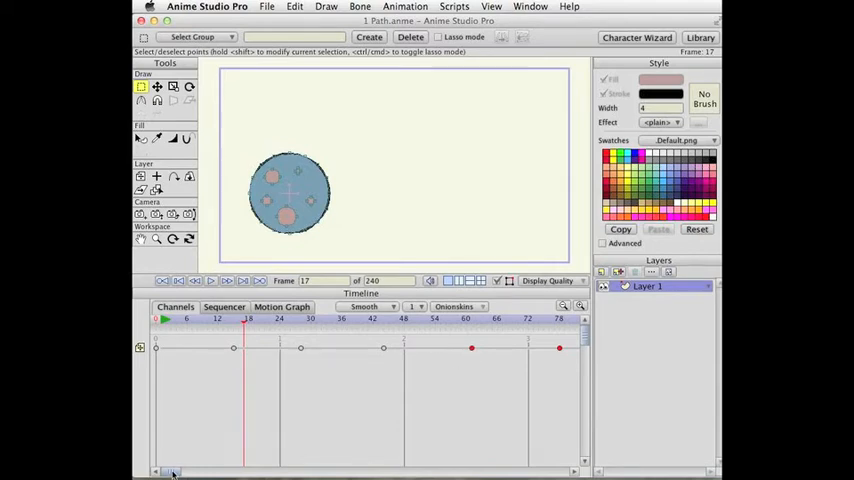
pyautogui.moveTo(172, 471); pyautogui.dragTo(222, 471)
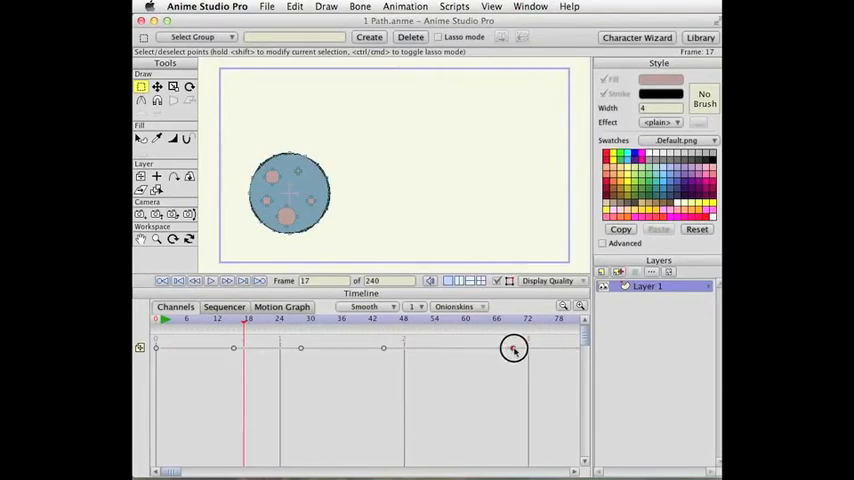
pyautogui.click(513, 348)
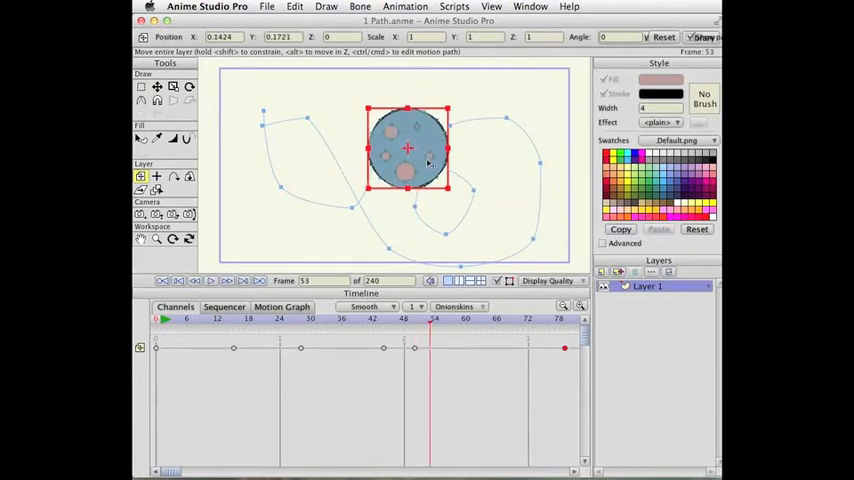
pyautogui.moveTo(434, 318); pyautogui.dragTo(448, 318)
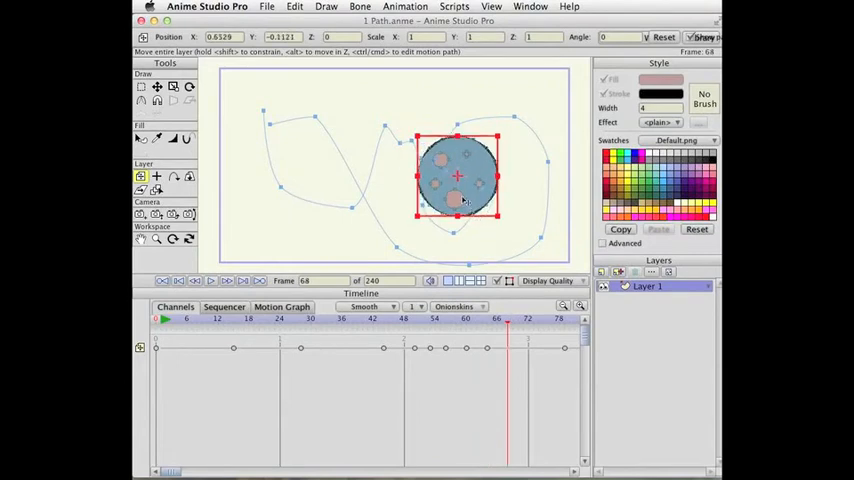
pyautogui.moveTo(458, 177); pyautogui.dragTo(462, 167)
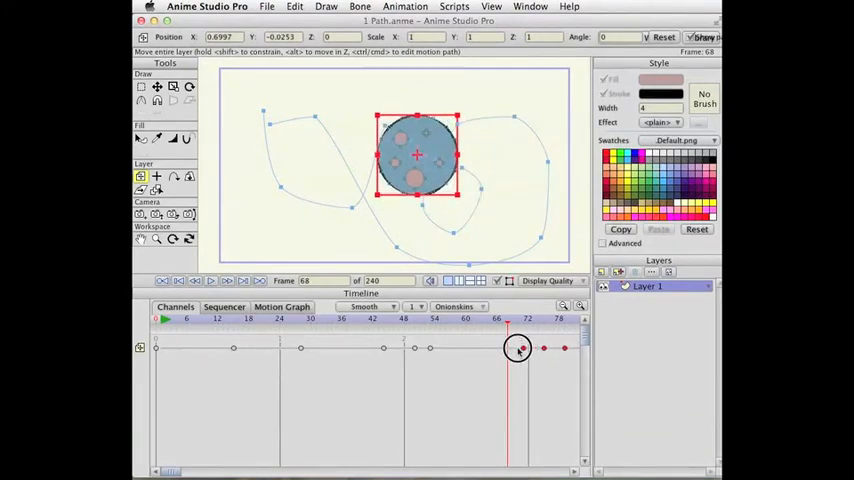
pyautogui.moveTo(518, 348); pyautogui.dragTo(495, 348)
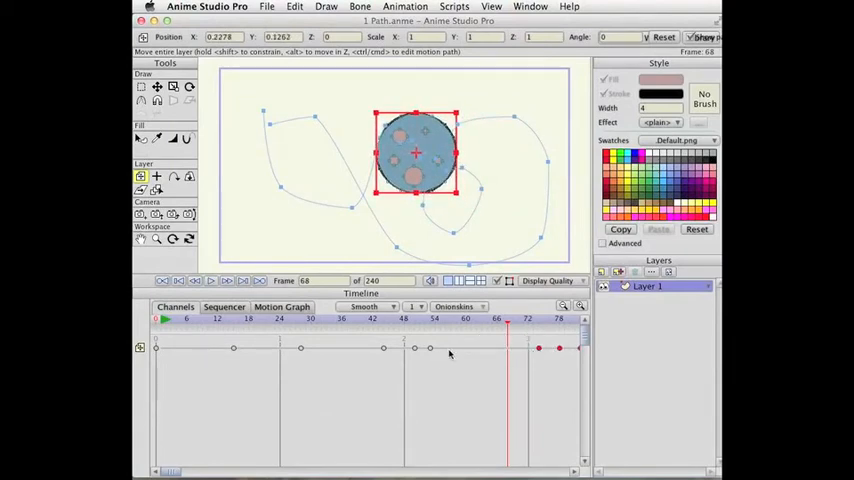
pyautogui.moveTo(466, 348)
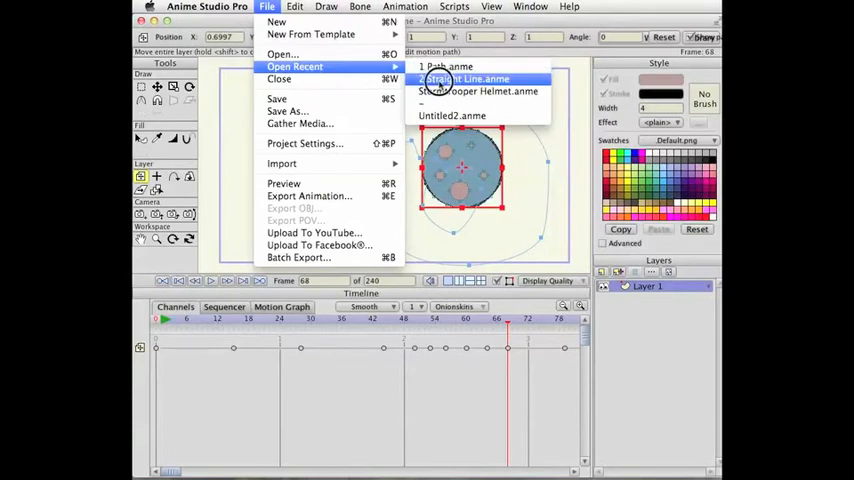
# Step: Open 2 Straight Line.anme, play and stop the animation, then select Layer 2
pyautogui.click(438, 66)
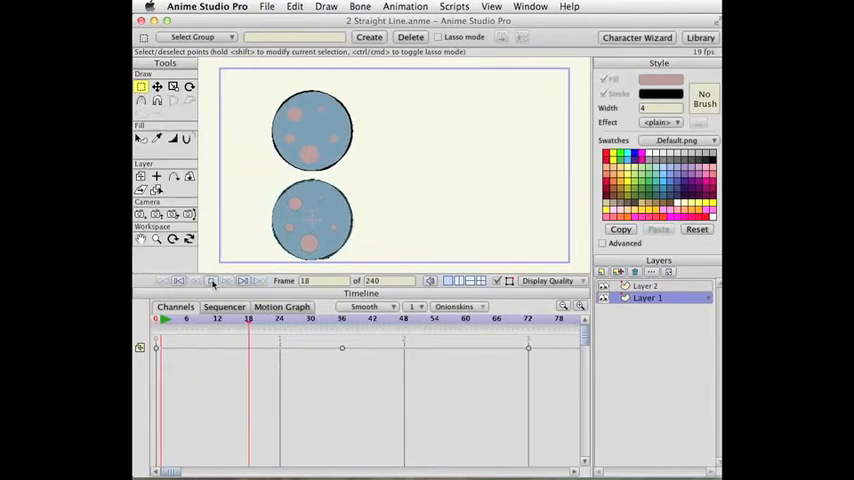
pyautogui.click(213, 281)
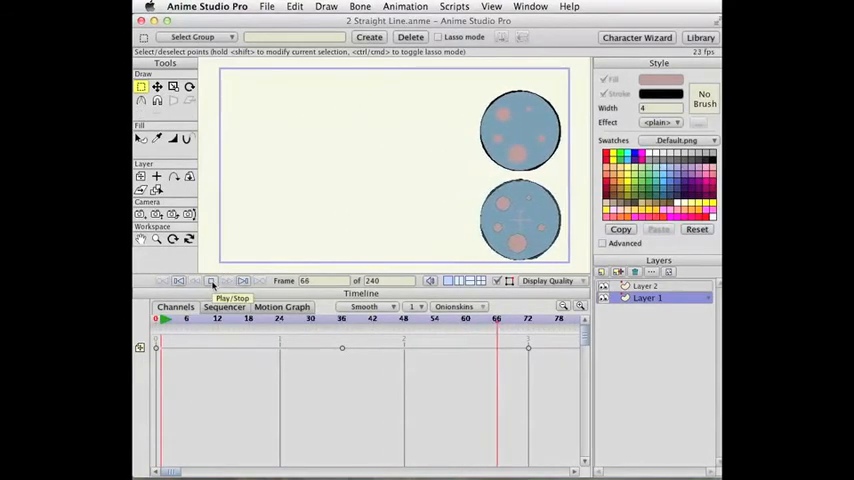
pyautogui.click(213, 281)
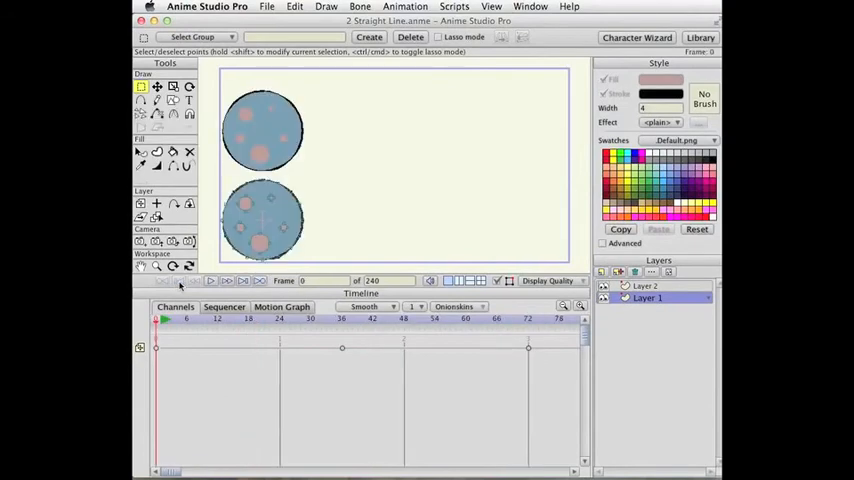
pyautogui.click(648, 286)
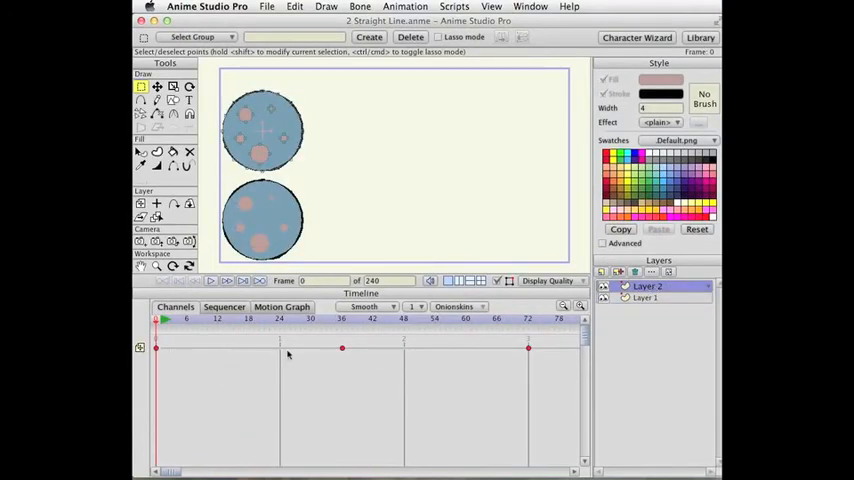
# Step: Give the upper ball's keyframes a 3-frame interval, preview at frame 13, then return to frame 0
pyautogui.rightClick(342, 348)
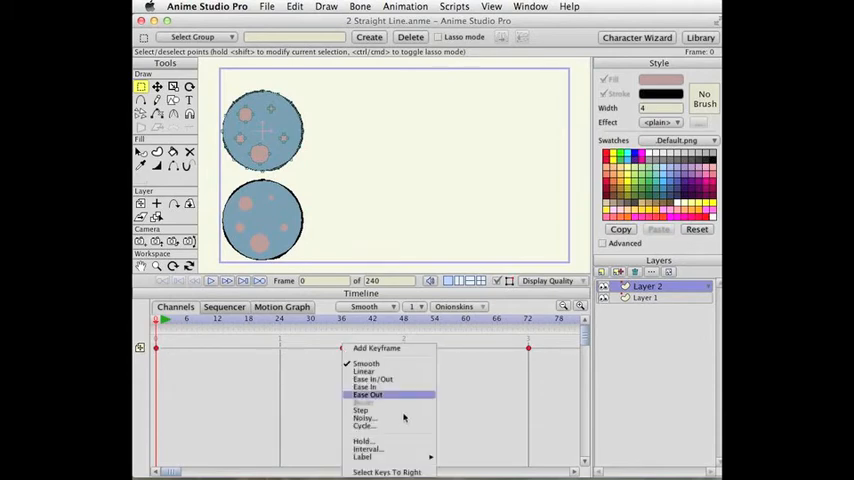
pyautogui.moveTo(368, 448)
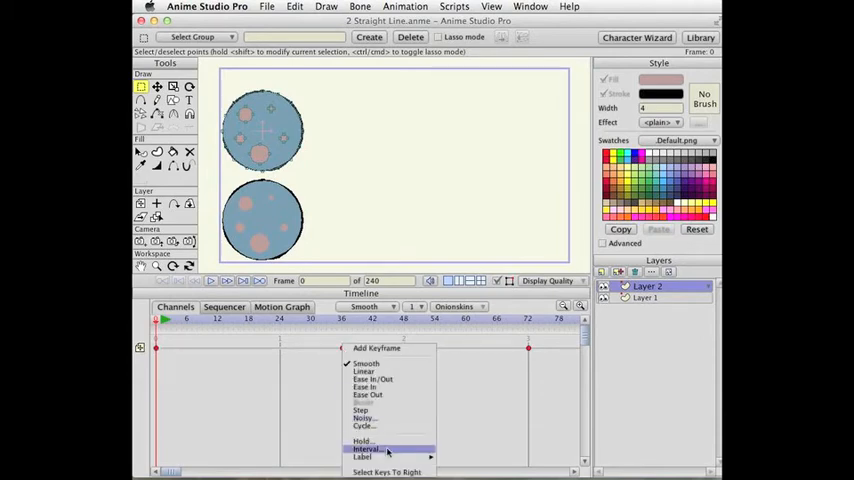
pyautogui.click(366, 449)
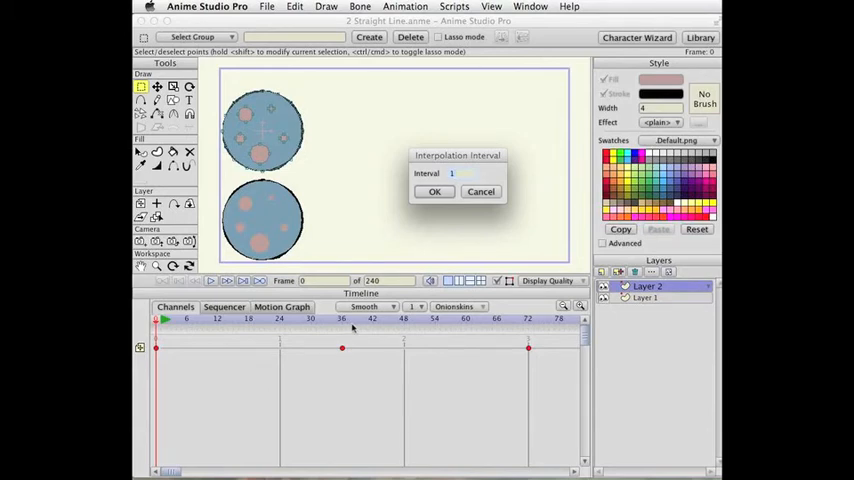
pyautogui.moveTo(433, 320)
pyautogui.write('3')
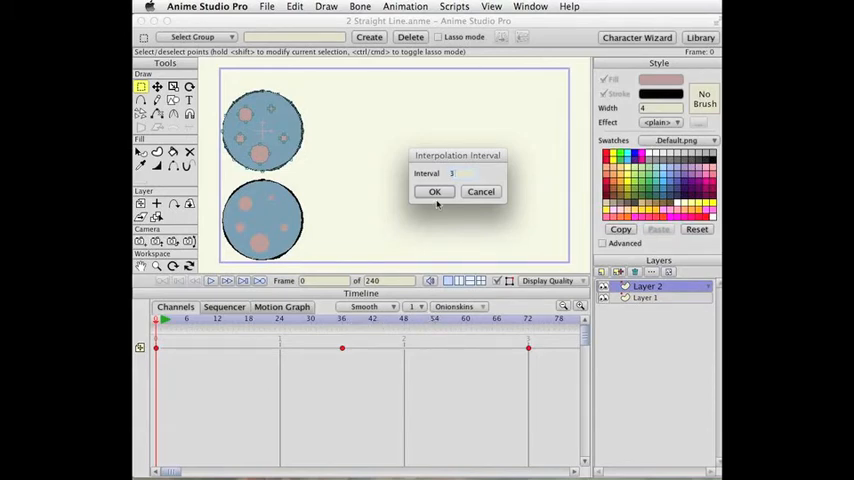
pyautogui.click(434, 191)
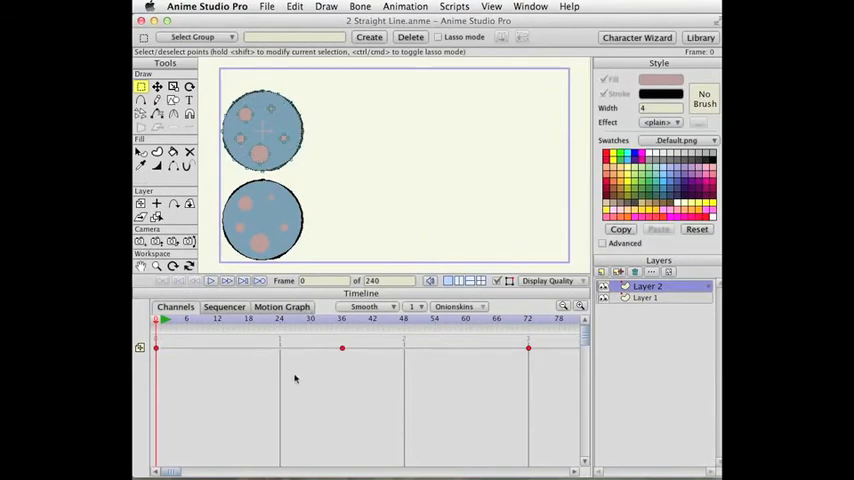
pyautogui.rightClick(156, 348)
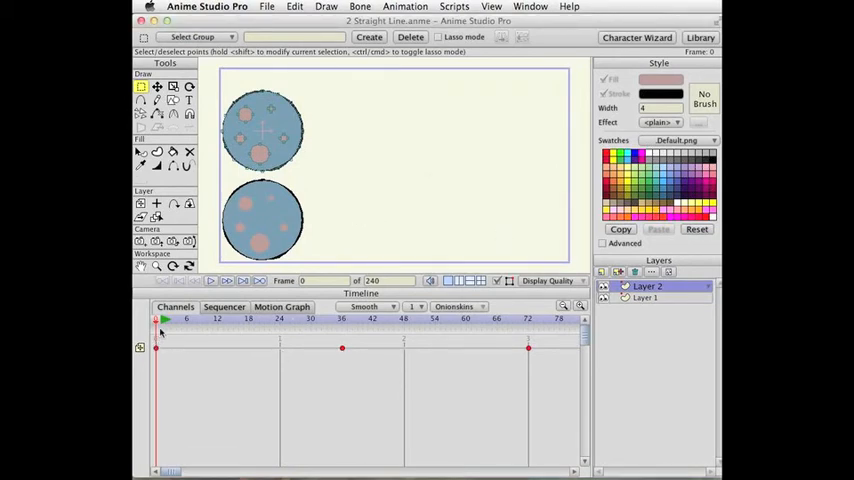
pyautogui.click(250, 318)
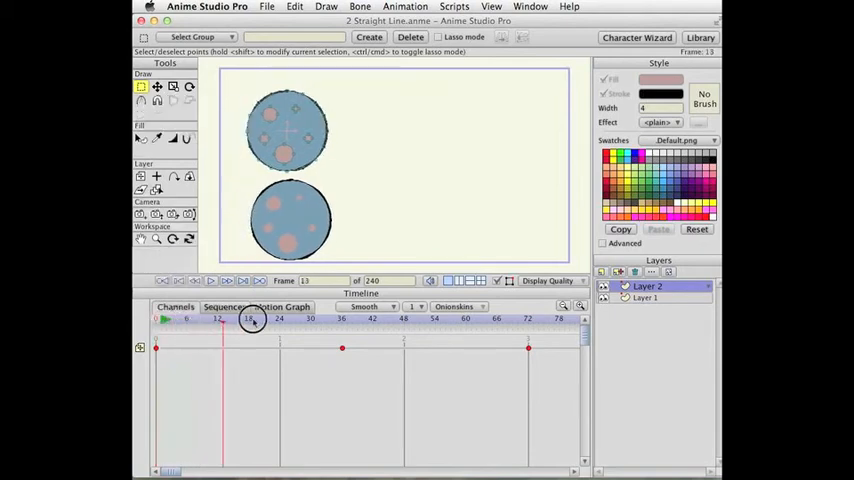
pyautogui.click(224, 320)
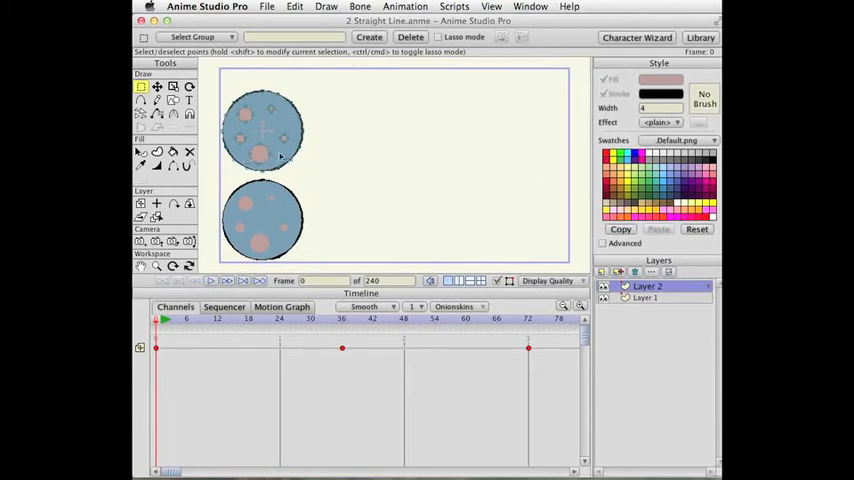
pyautogui.moveTo(470, 198)
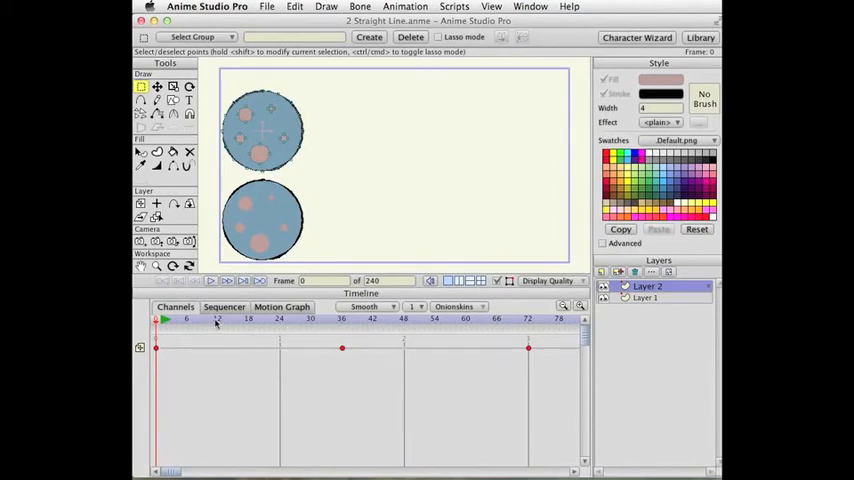
pyautogui.moveTo(225, 330)
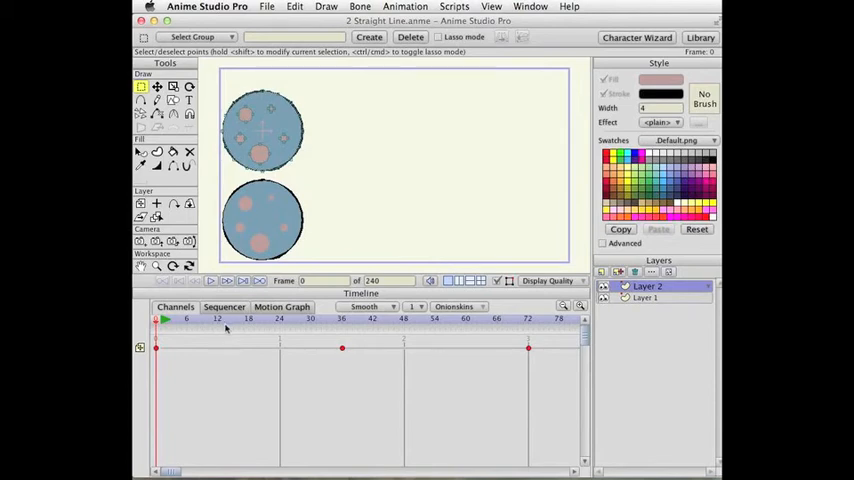
pyautogui.moveTo(217, 320)
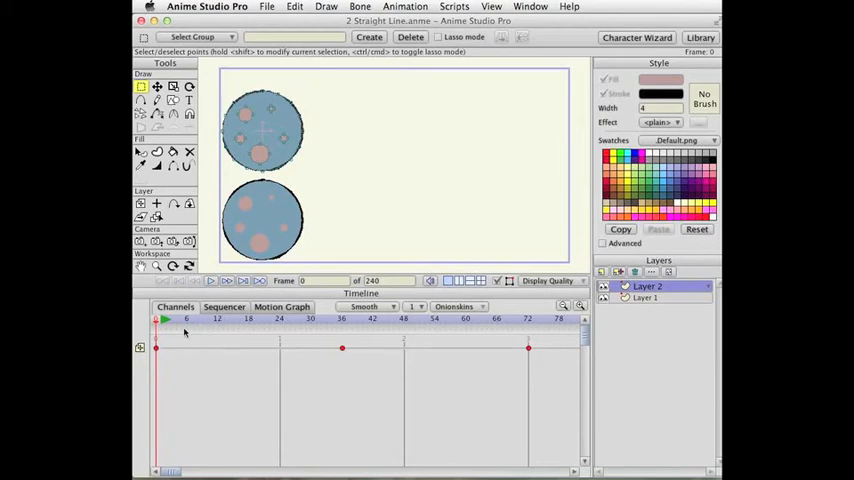
# Step: Apply a 6-frame interval to the upper ball's first and middle keyframes and play back
pyautogui.rightClick(155, 347)
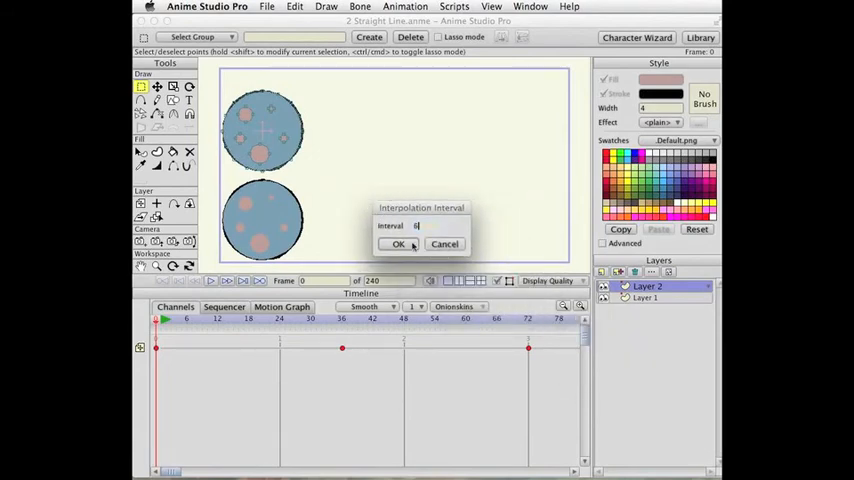
pyautogui.click(398, 244)
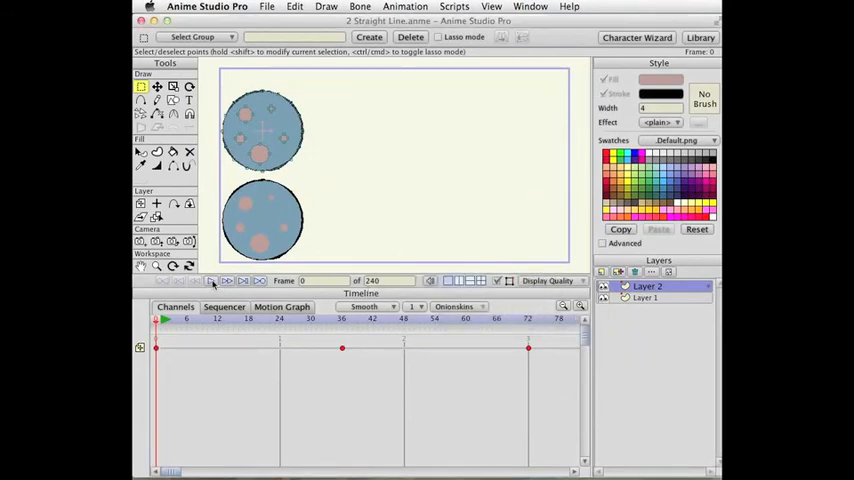
pyautogui.click(212, 281)
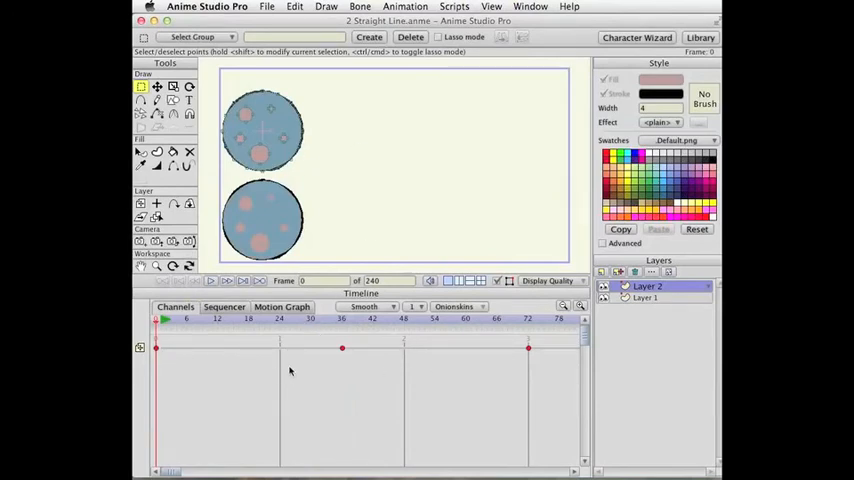
pyautogui.rightClick(156, 348)
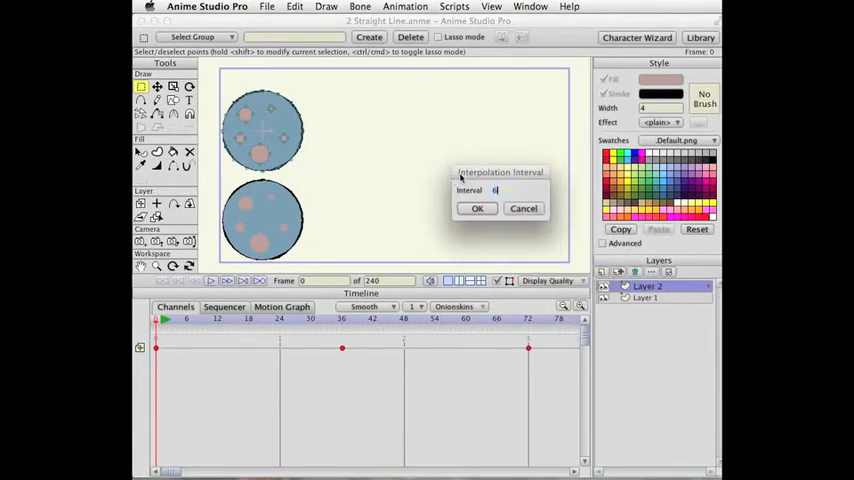
pyautogui.click(477, 208)
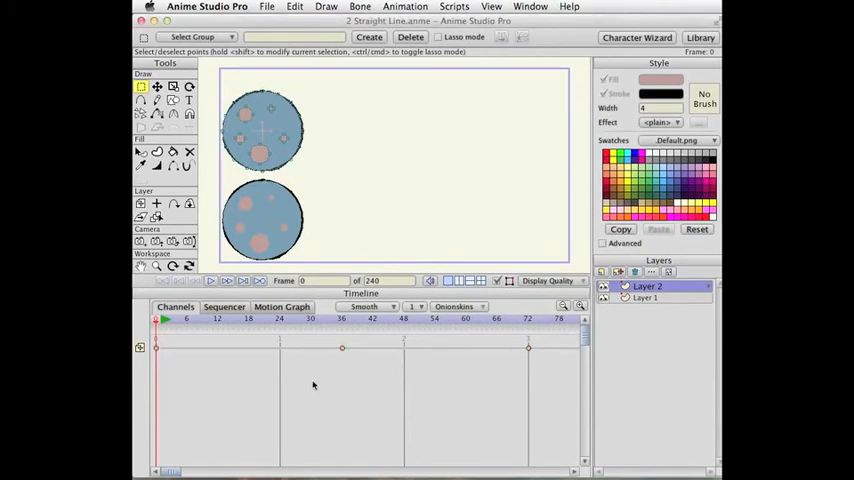
pyautogui.rightClick(342, 348)
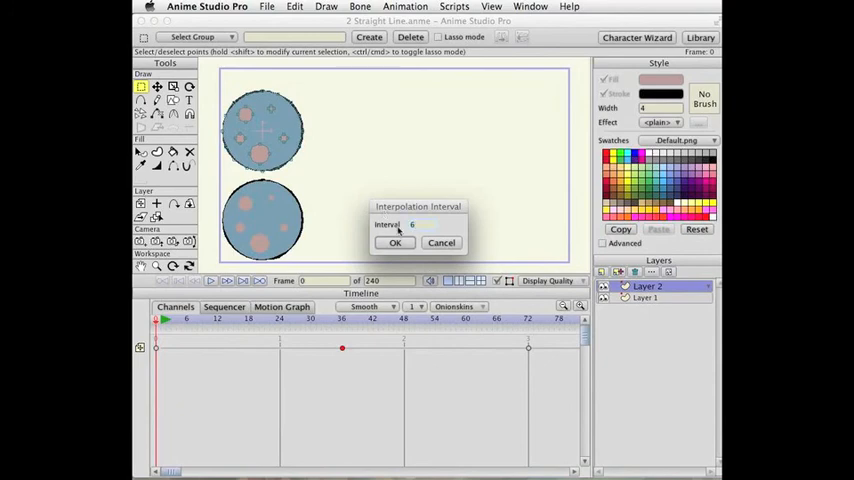
pyautogui.click(395, 243)
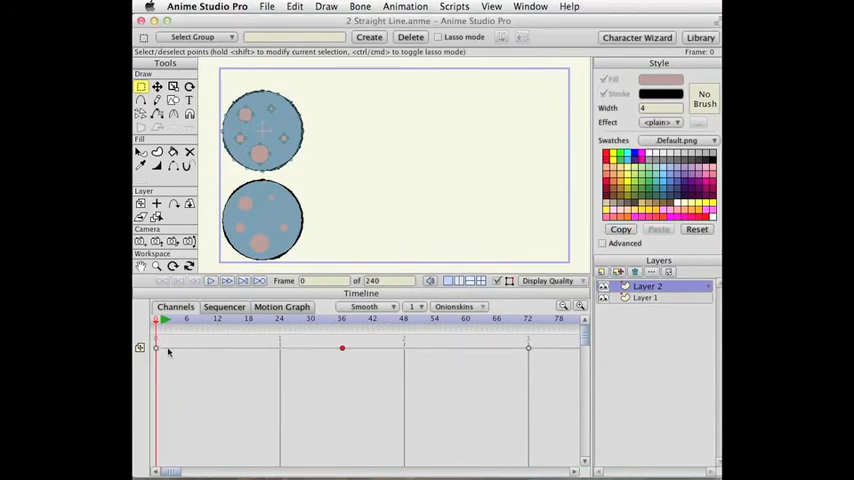
pyautogui.moveTo(414, 306)
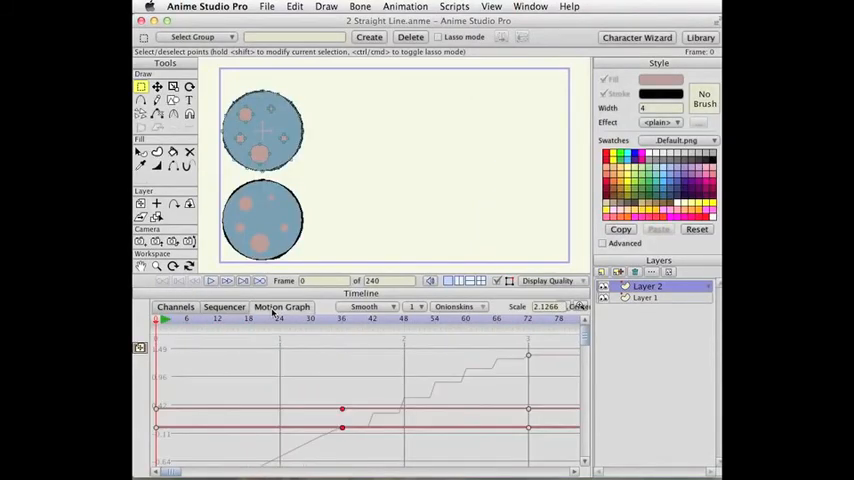
pyautogui.moveTo(140, 347)
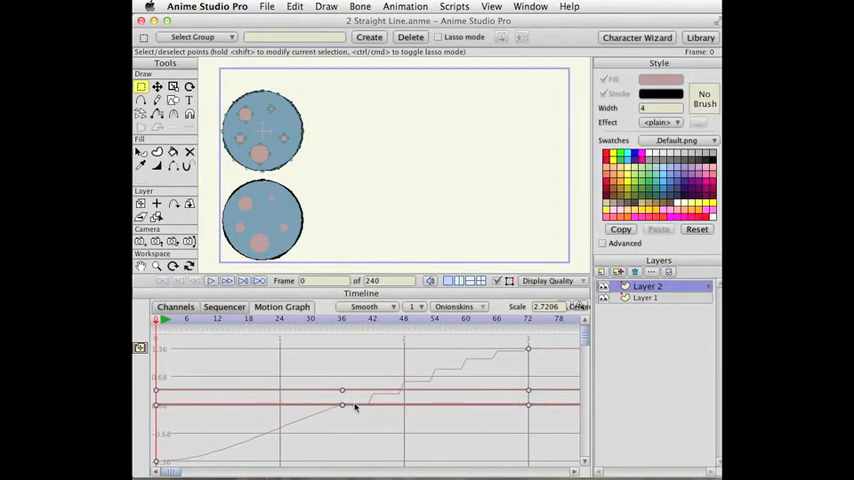
pyautogui.moveTo(429, 380)
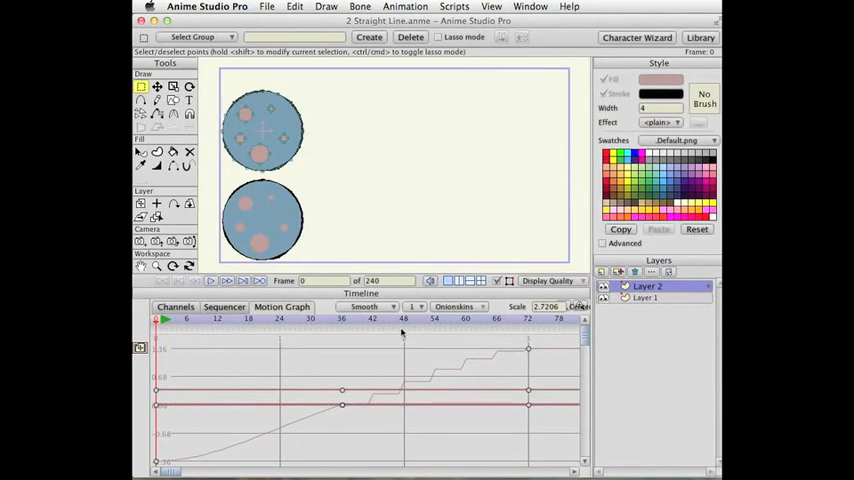
pyautogui.moveTo(415, 318)
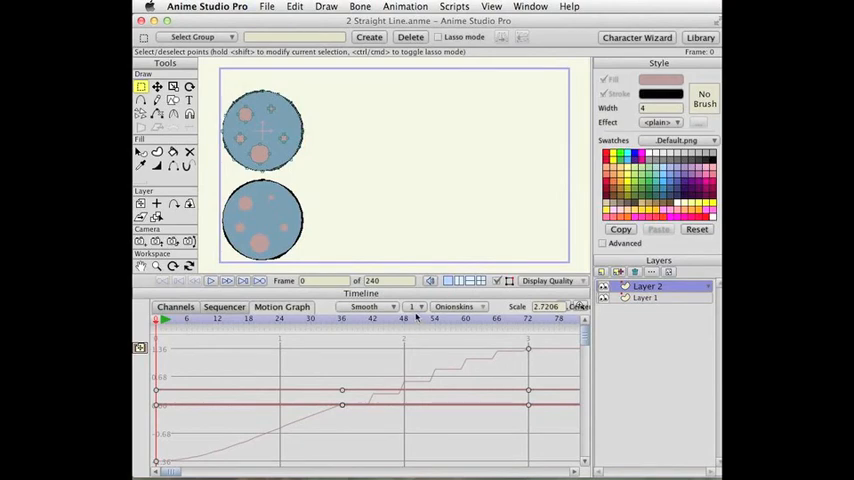
# Step: Move the ball up-right at frame 100 and down-right at frame 117, then reset the default interval to 1
pyautogui.click(416, 306)
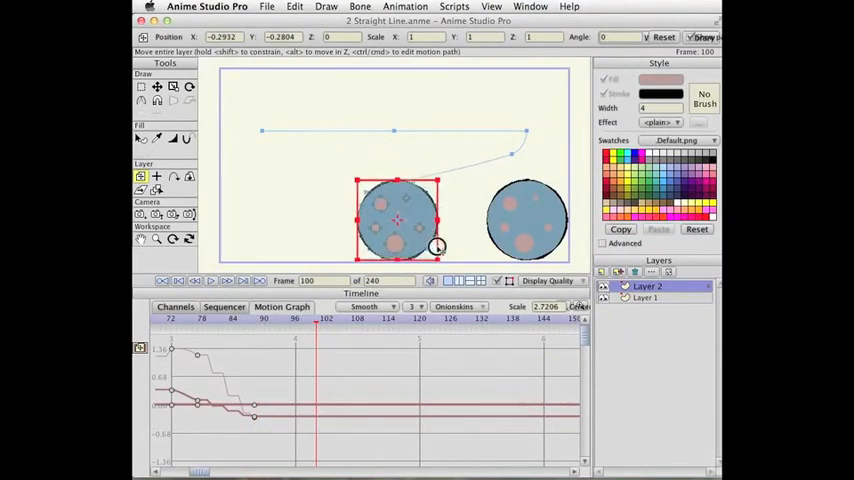
pyautogui.moveTo(398, 218); pyautogui.dragTo(475, 115)
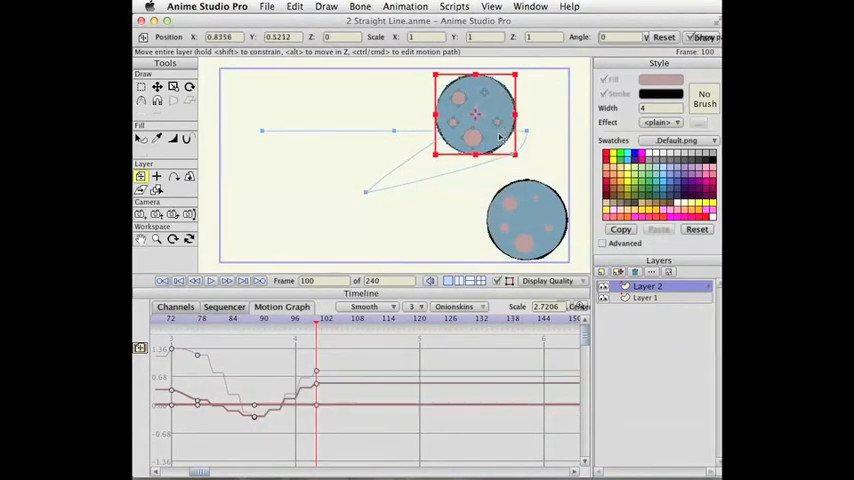
pyautogui.click(405, 318)
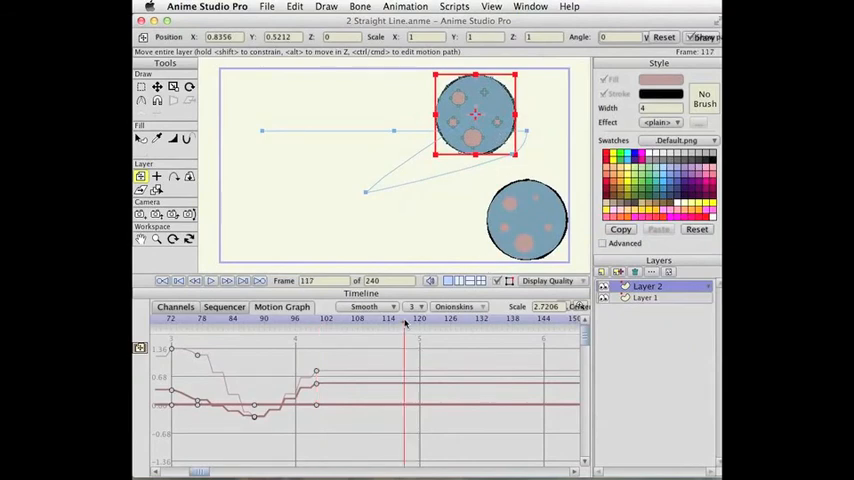
pyautogui.moveTo(475, 118); pyautogui.dragTo(515, 218)
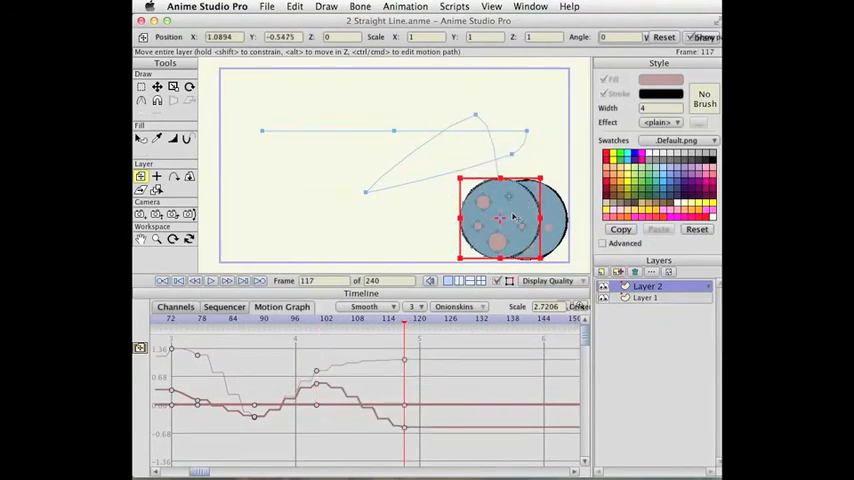
pyautogui.click(415, 307)
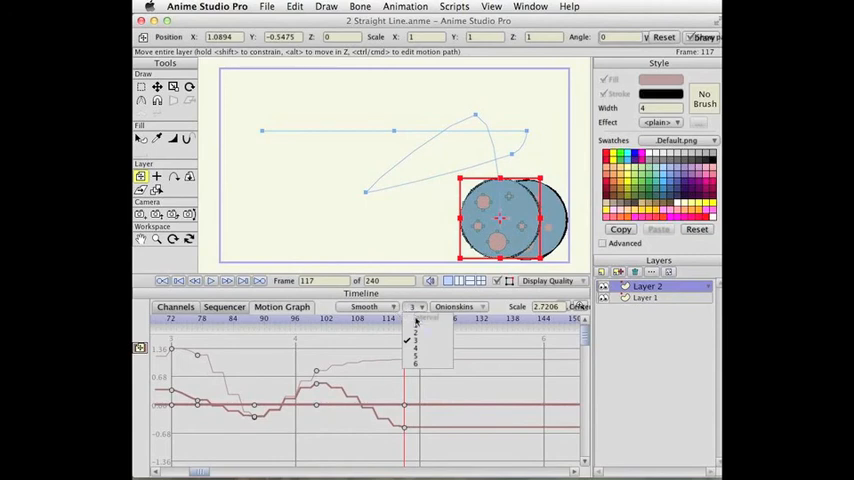
pyautogui.click(415, 345)
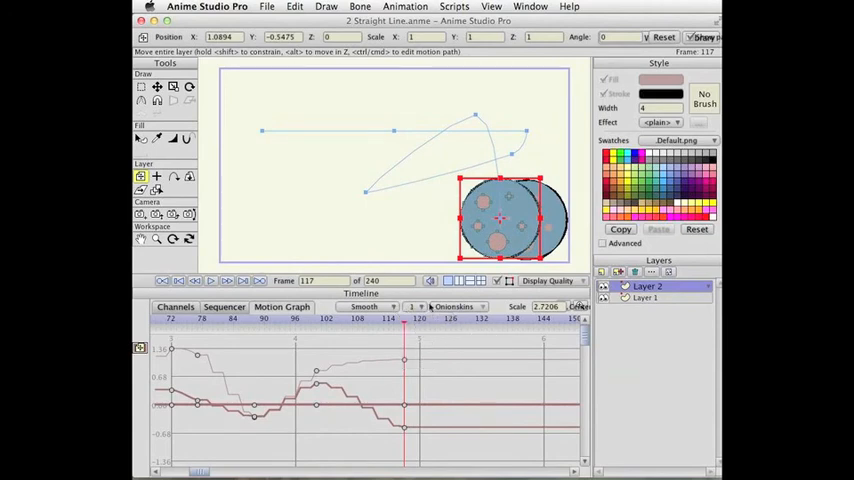